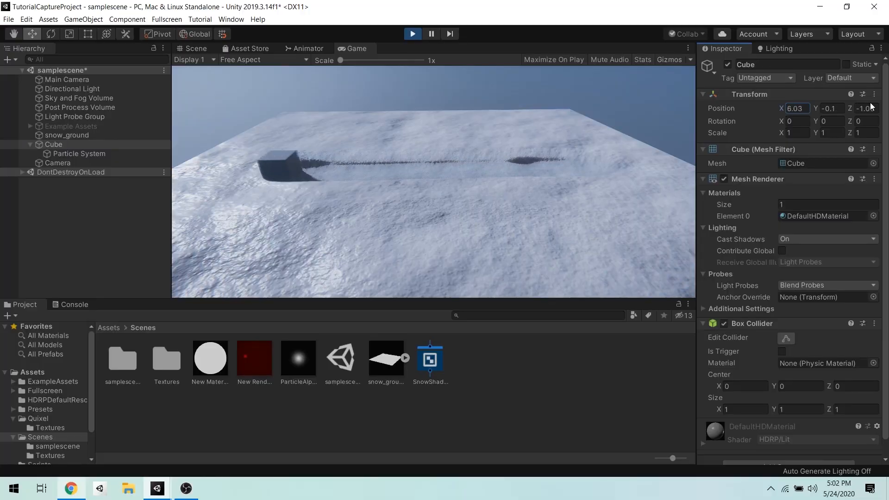
Step: Leave the snow-trail demo and open the starting scene with only the flat snow_ground plane
{"action": "type", "text": "-0.3"}
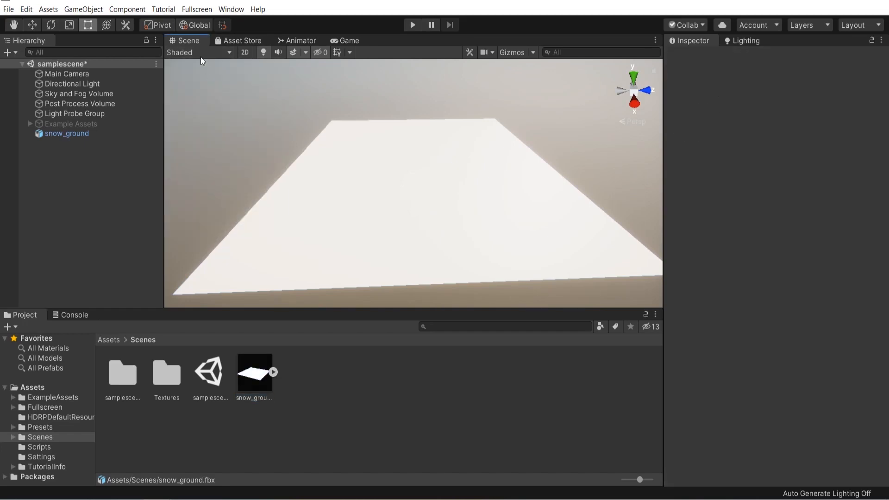
Step: Maximize the Scene view and view snow_ground in Wireframe to see its dense mesh, then return to Shaded
{"action": "left_click", "coordinate": [196, 52]}
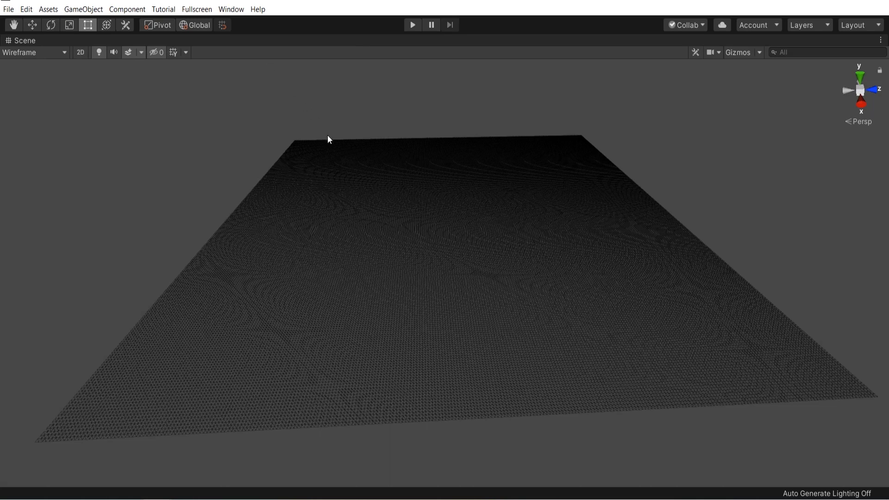
{"action": "left_click", "coordinate": [197, 9]}
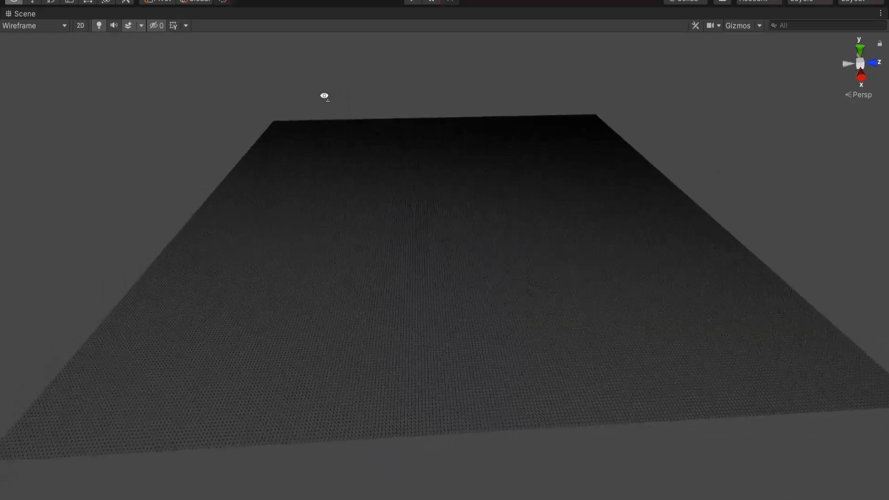
{"action": "left_click", "coordinate": [34, 25]}
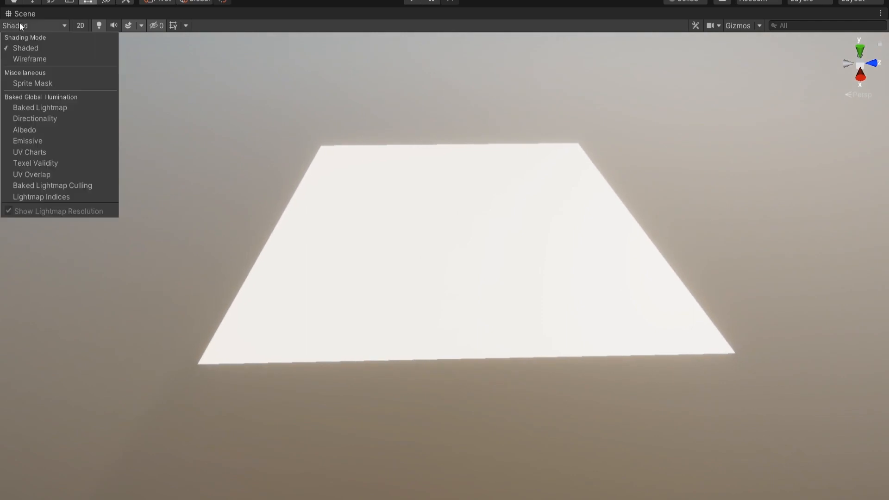
{"action": "left_click", "coordinate": [29, 58]}
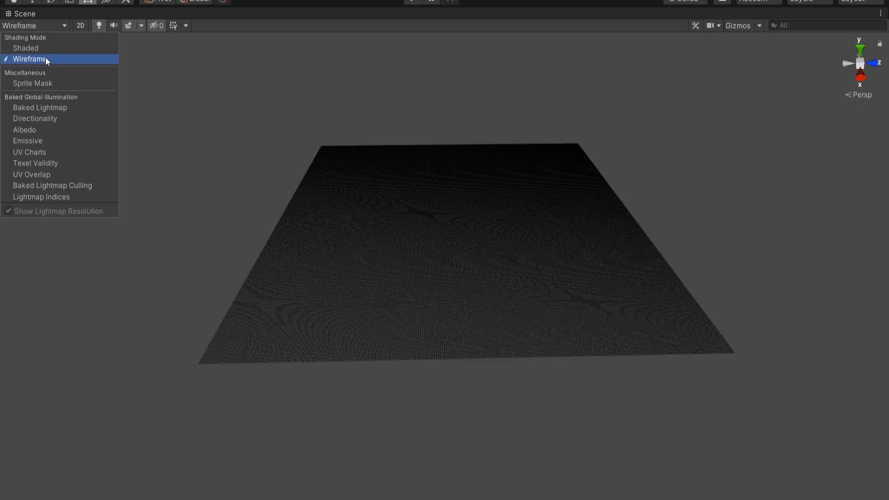
{"action": "left_click", "coordinate": [25, 47]}
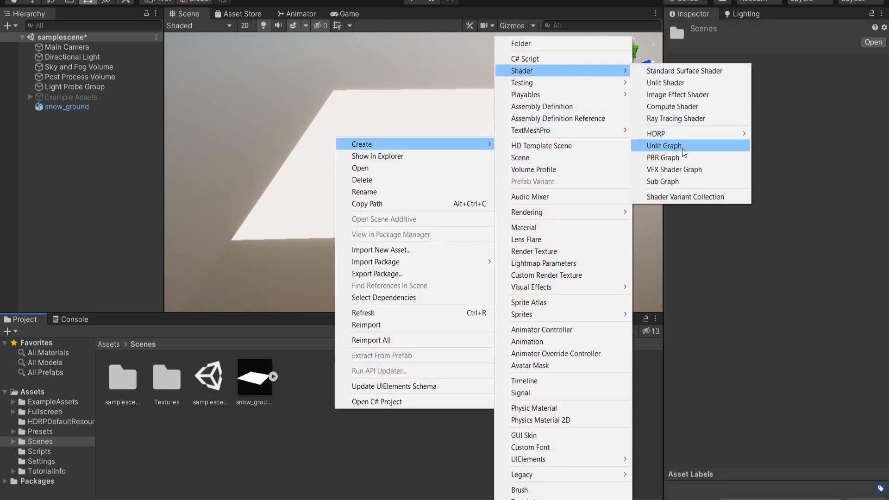
Step: Create a PBR graph named SnowShader, open it, and add a Texture2D property
{"action": "left_click", "coordinate": [663, 146]}
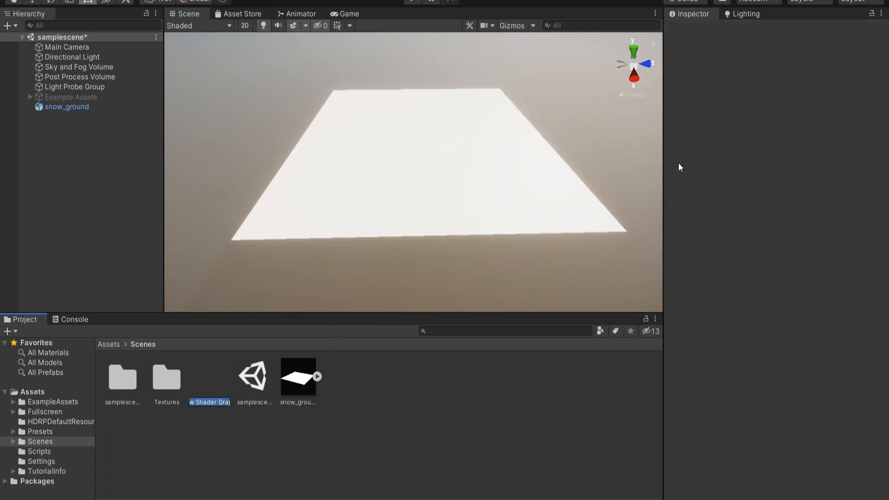
{"action": "left_click", "coordinate": [297, 376]}
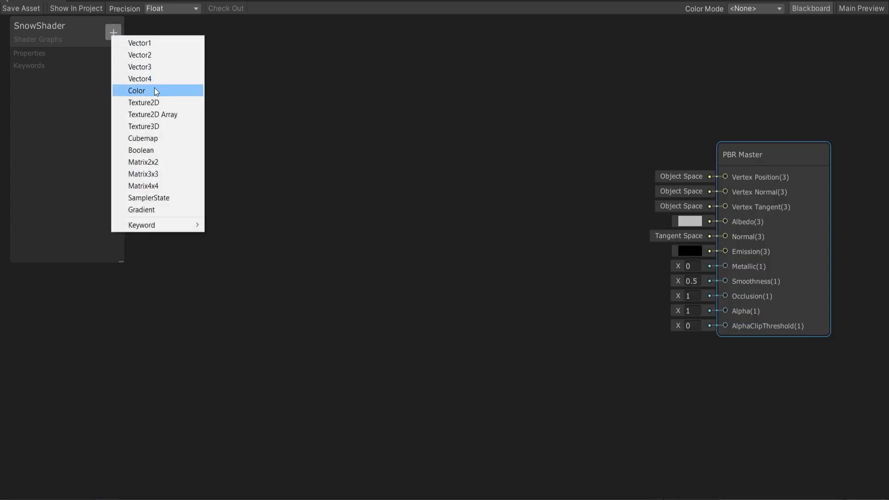
{"action": "mouse_move", "coordinate": [160, 102]}
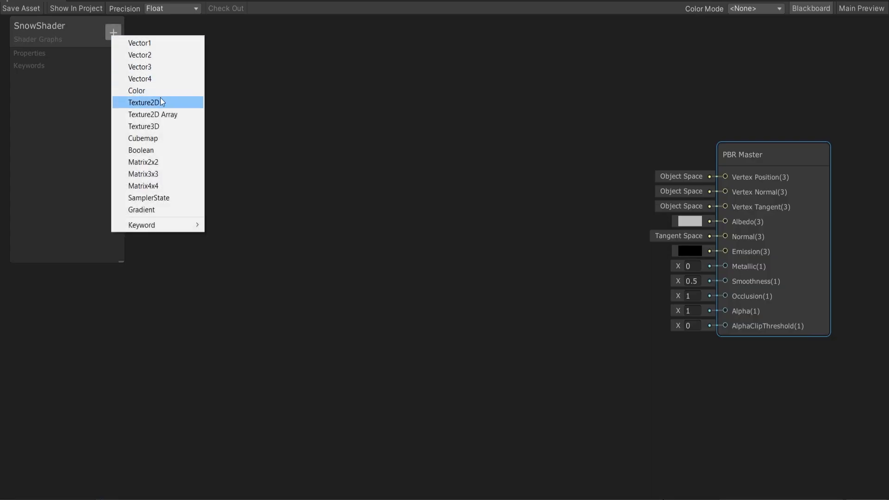
{"action": "left_click", "coordinate": [145, 102]}
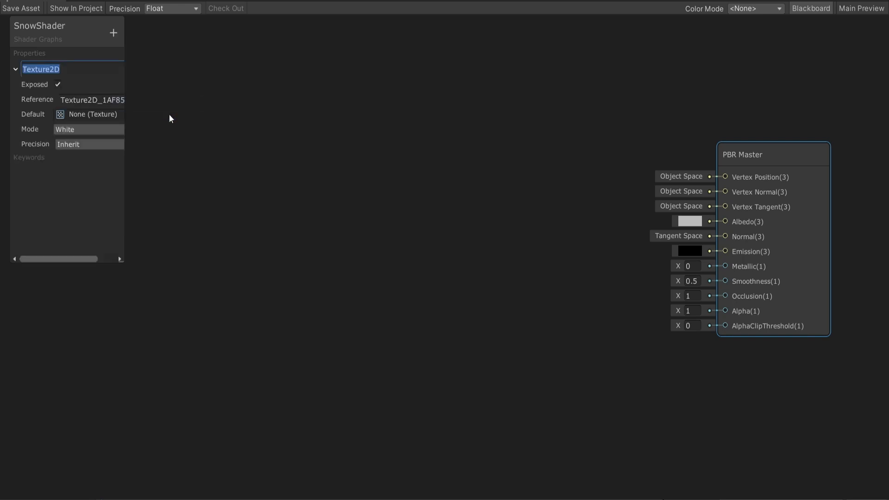
{"action": "type", "text": "S"}
{"action": "type", "text": "TrailMap"}
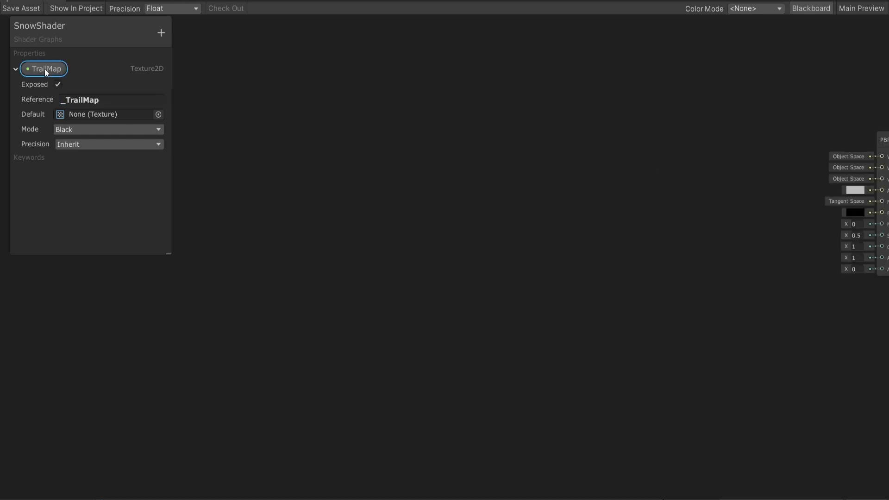
Step: Place the TrailMap property on the graph and add a Vector1 input to a Custom Function node
{"action": "left_click_drag", "start_coordinate": [44, 68], "coordinate": [298, 117]}
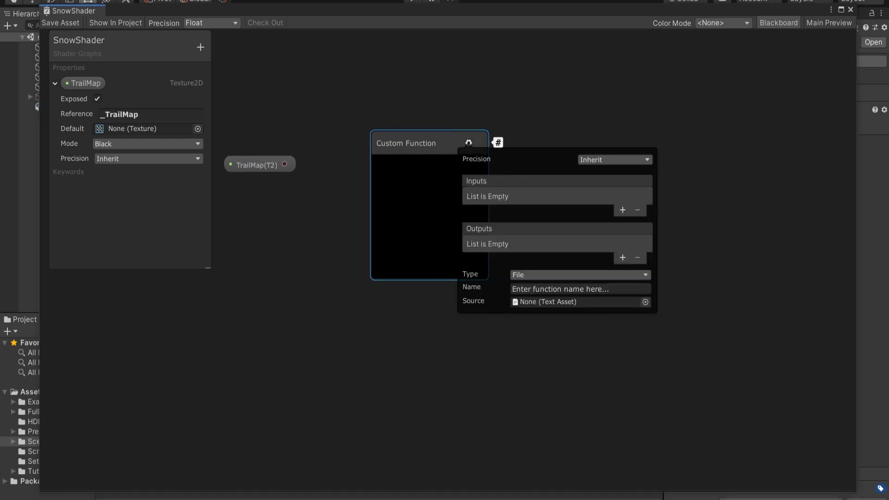
{"action": "mouse_move", "coordinate": [689, 305]}
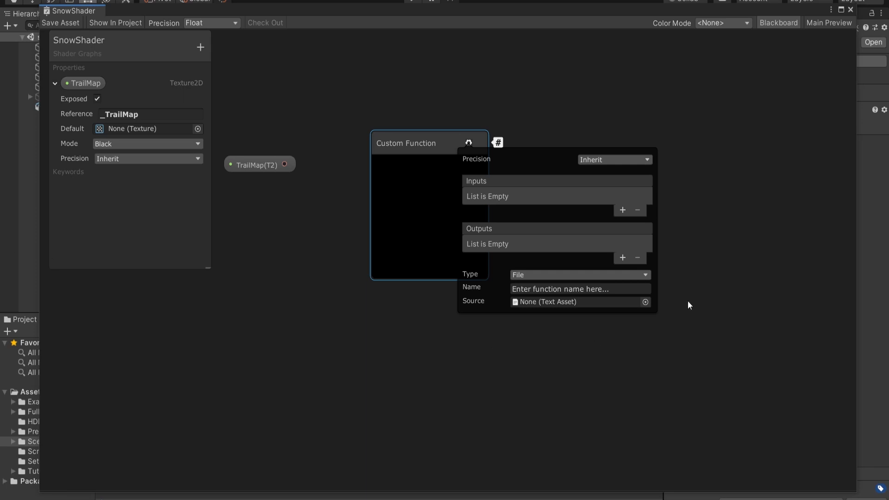
{"action": "left_click", "coordinate": [622, 210]}
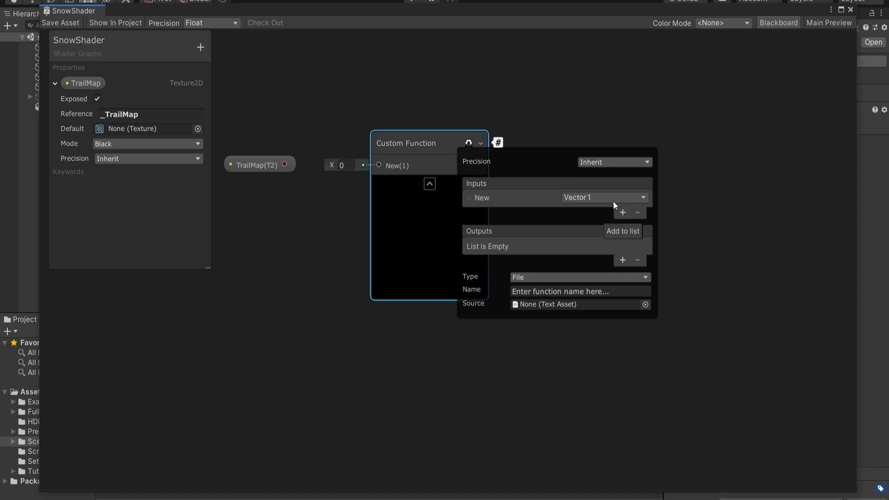
Step: Delete the trial Vector1 input from the Custom Function node's Inputs list
{"action": "left_click", "coordinate": [637, 212]}
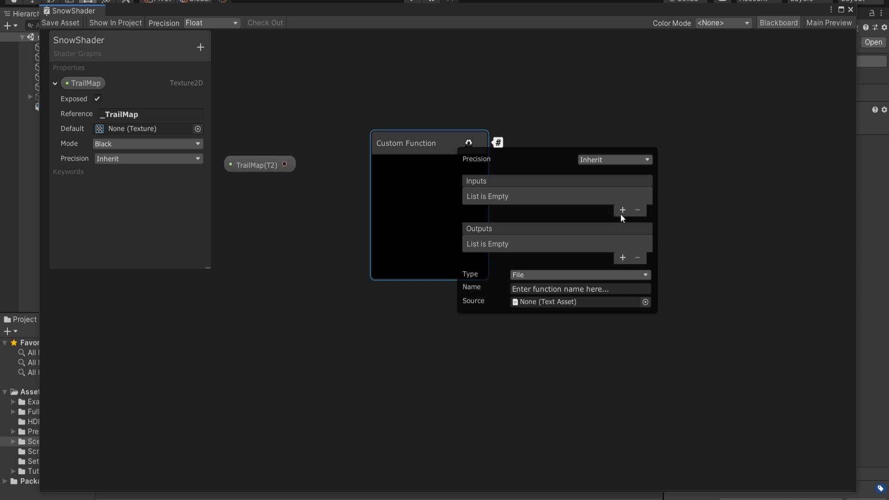
Step: Add Custom Function inputs TrailMap as Texture 2D and TexCoord as Vector 2
{"action": "left_click", "coordinate": [622, 210]}
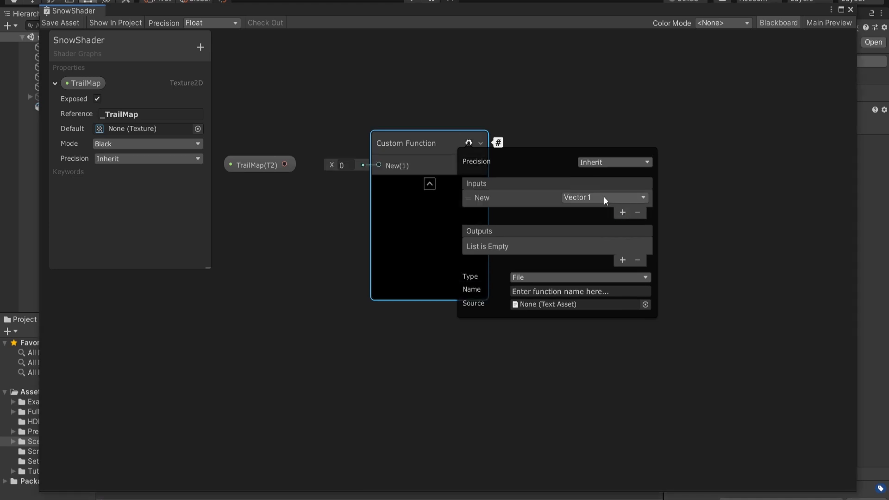
{"action": "left_click", "coordinate": [604, 198]}
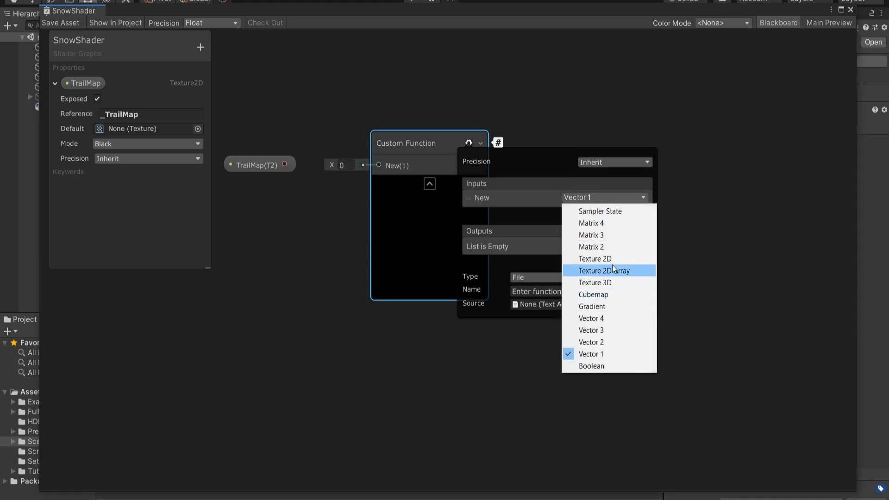
{"action": "left_click", "coordinate": [594, 259]}
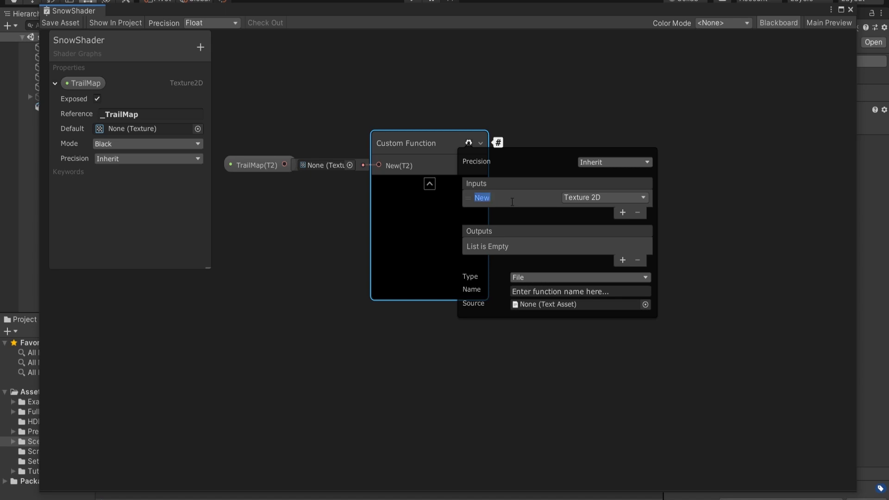
{"action": "type", "text": "TrailMap"}
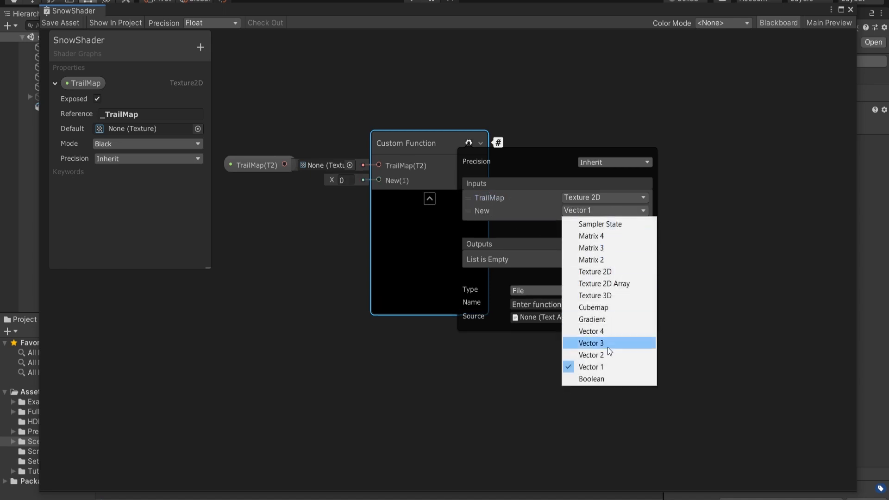
{"action": "left_click", "coordinate": [591, 355]}
{"action": "type", "text": "TexCoord"}
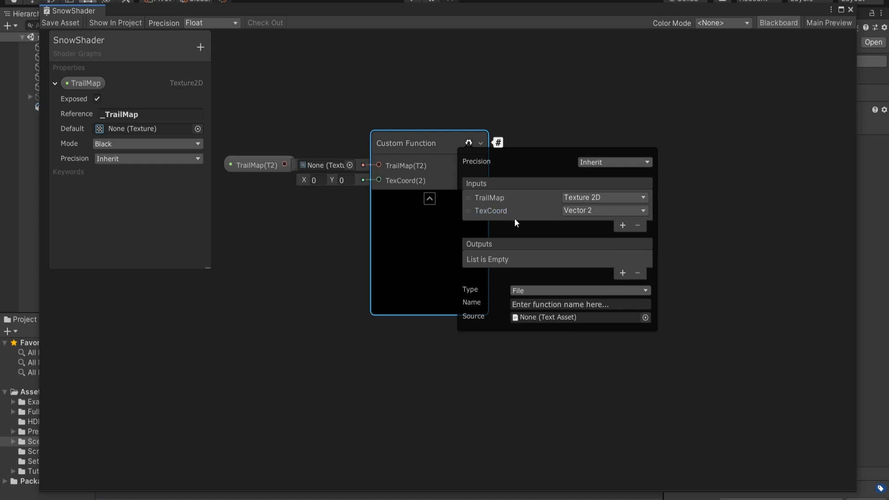
Step: Add the BlurSize, _Sampler and HeightMultiplier inputs and a Vector 1 output
{"action": "left_click", "coordinate": [622, 225]}
{"action": "type", "text": "Blur"}
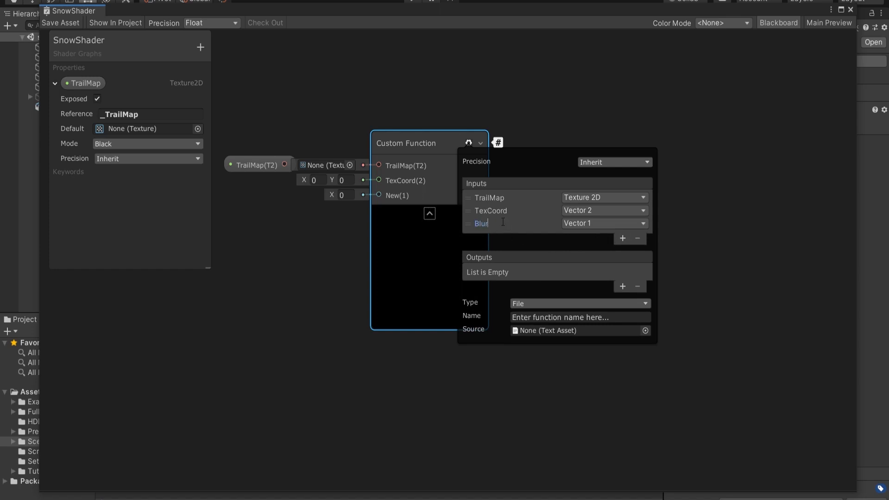
{"action": "type", "text": "Size"}
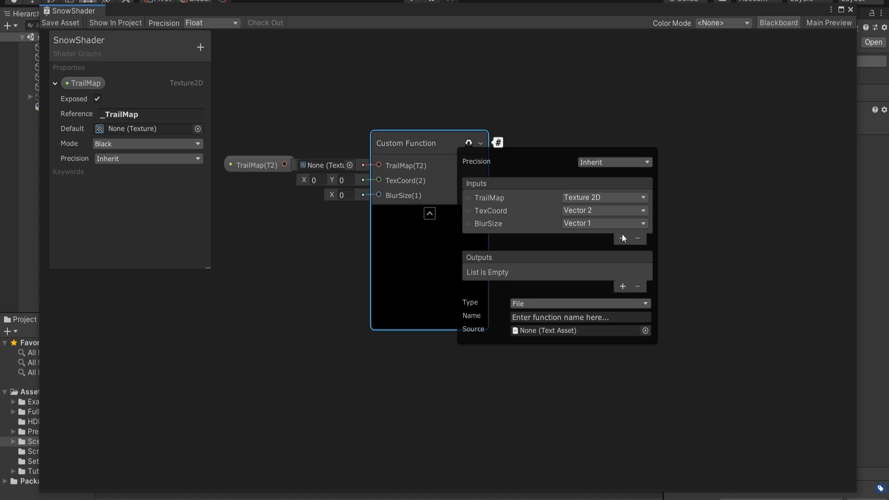
{"action": "left_click", "coordinate": [622, 238]}
{"action": "type", "text": "Sampler"}
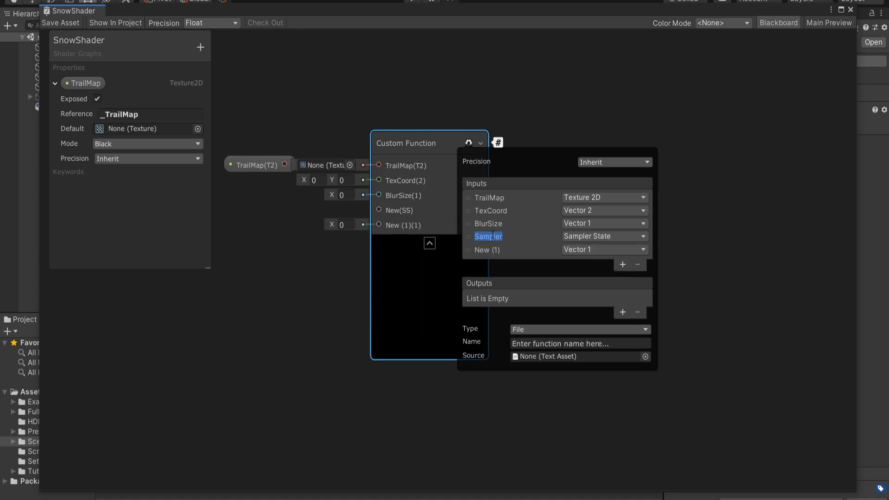
{"action": "type", "text": "HeightMultiplier"}
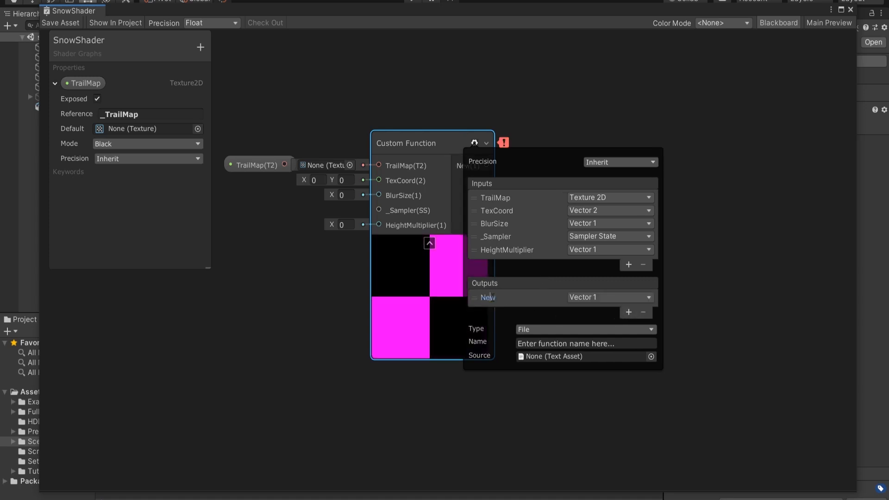
Step: Rename the output HeightPos, make it a String function CalculateHeight, and start the body with float mean_height
{"action": "type", "text": "HeightPos"}
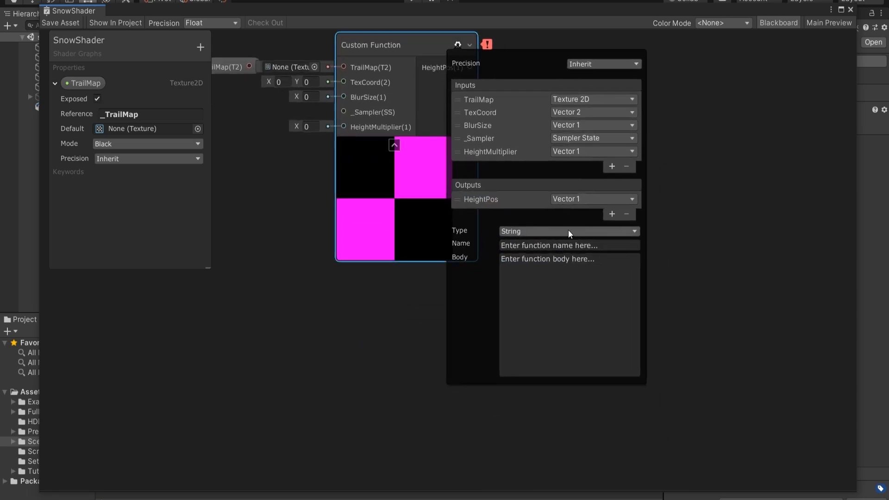
{"action": "type", "text": "CalculateHeight"}
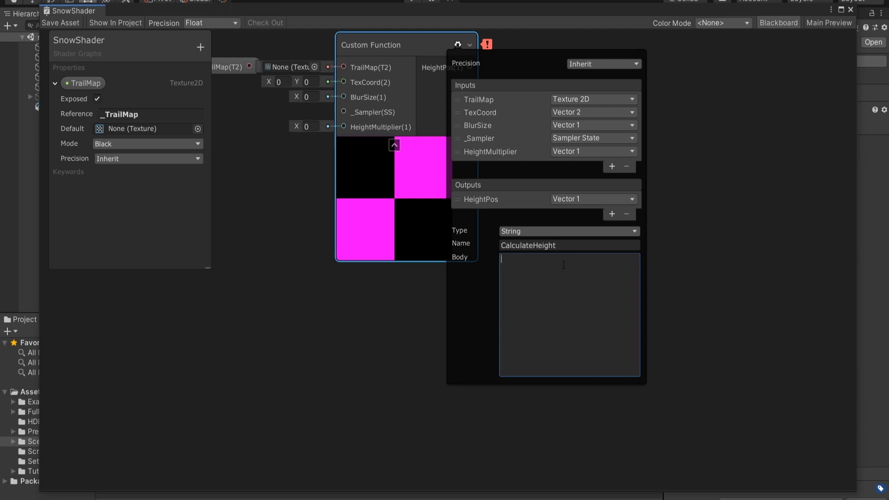
{"action": "type", "text": "float m"}
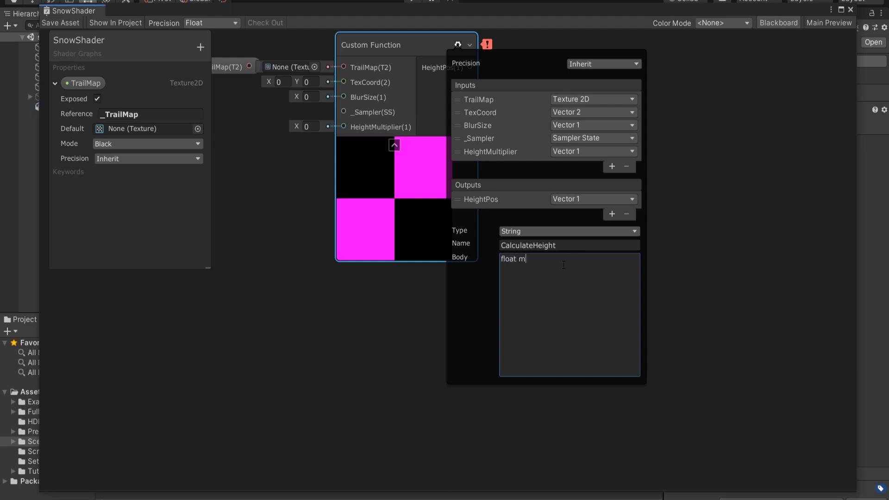
{"action": "type", "text": "ean_height"}
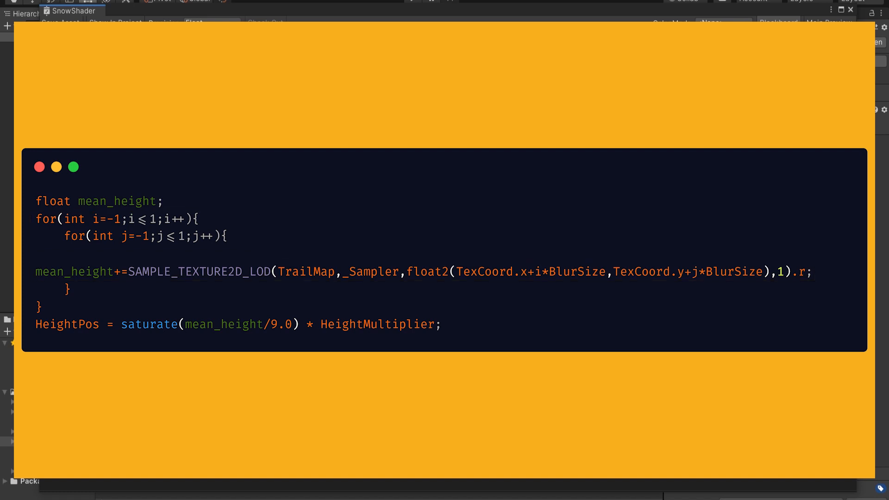
{"action": "double_click", "coordinate": [198, 271]}
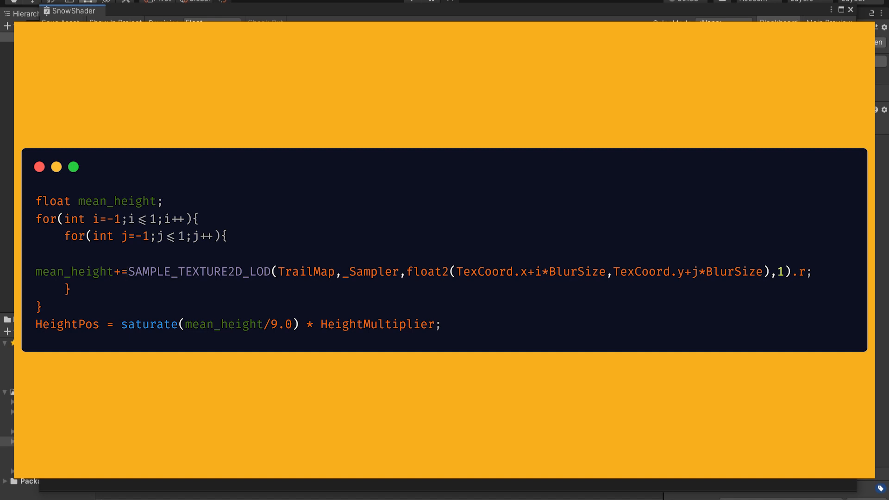
{"action": "double_click", "coordinate": [305, 272]}
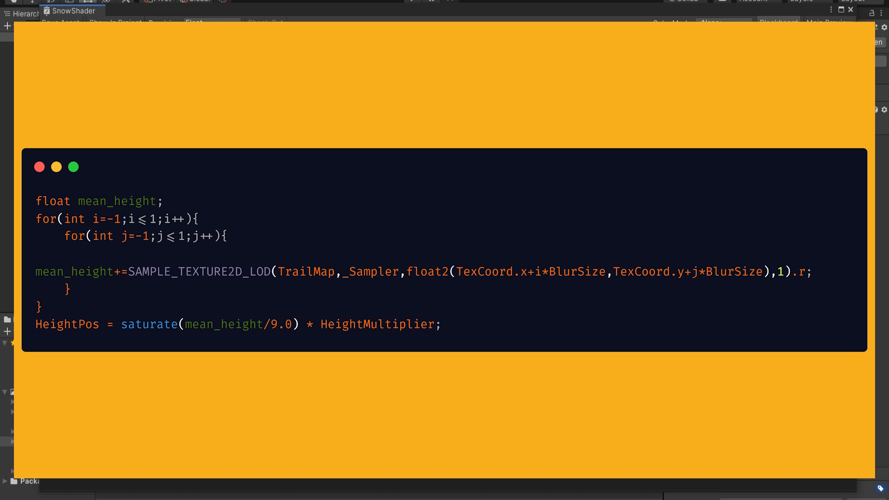
{"action": "double_click", "coordinate": [426, 271]}
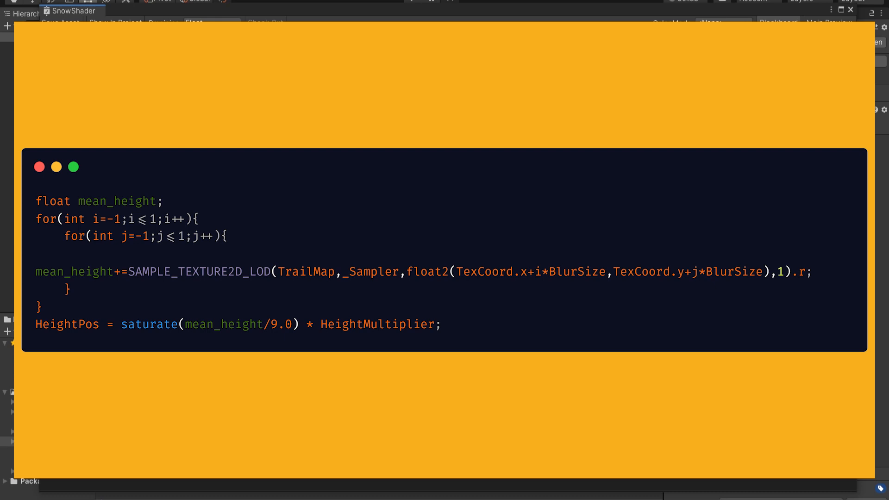
{"action": "double_click", "coordinate": [529, 271]}
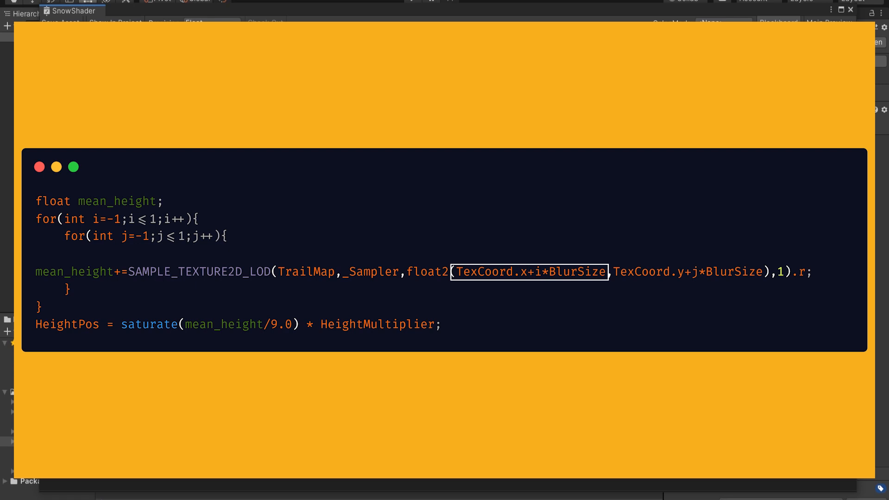
{"action": "left_click", "coordinate": [527, 272]}
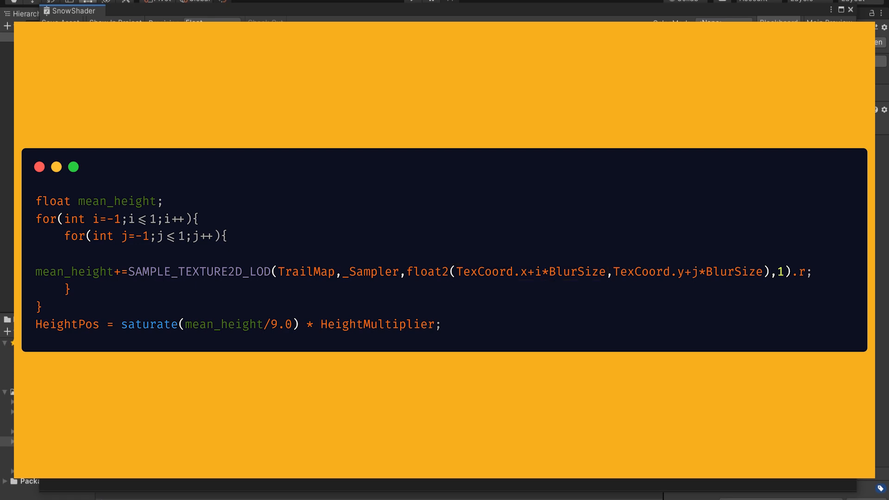
{"action": "double_click", "coordinate": [647, 271]}
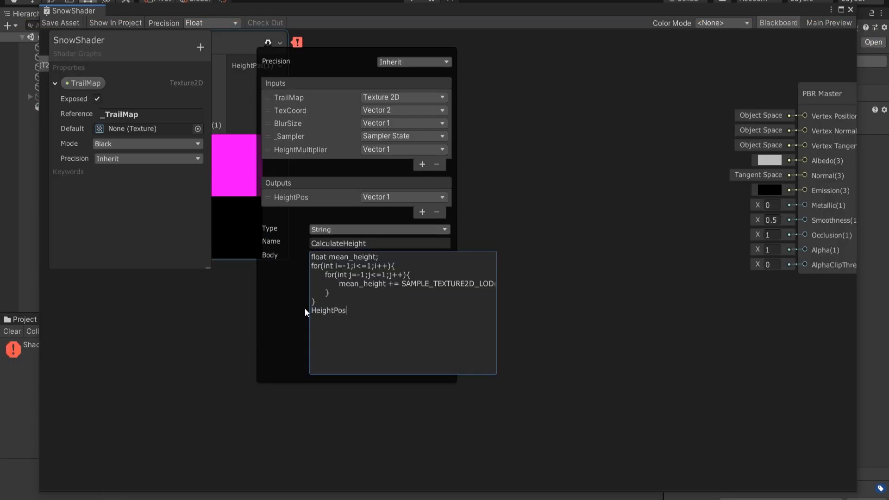
Step: End the CalculateHeight body with the line HeightPos = mean_height;
{"action": "type", "text": "=  mean_height;"}
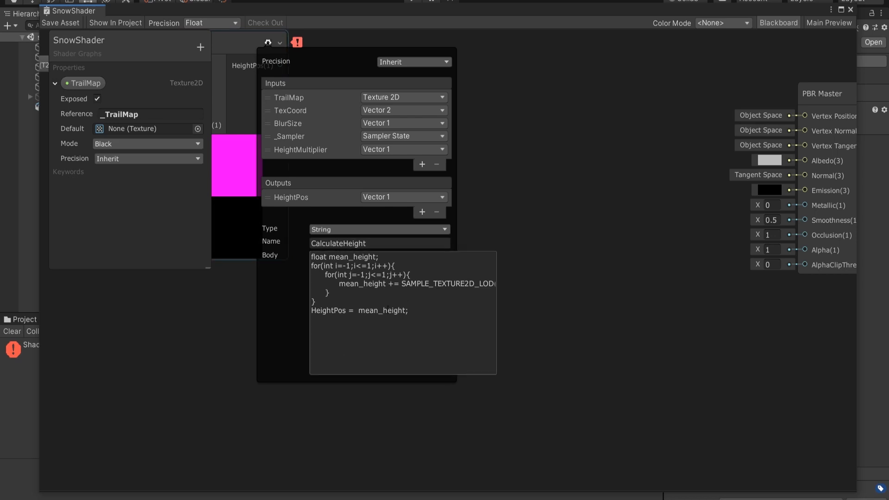
{"action": "double_click", "coordinate": [395, 311]}
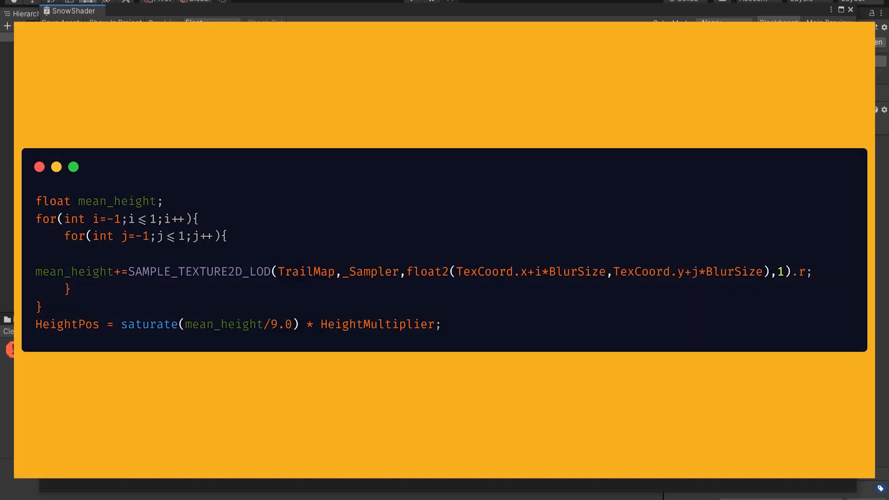
Step: Close the Custom Function settings panel and return to the Shader Graph canvas
{"action": "double_click", "coordinate": [238, 324]}
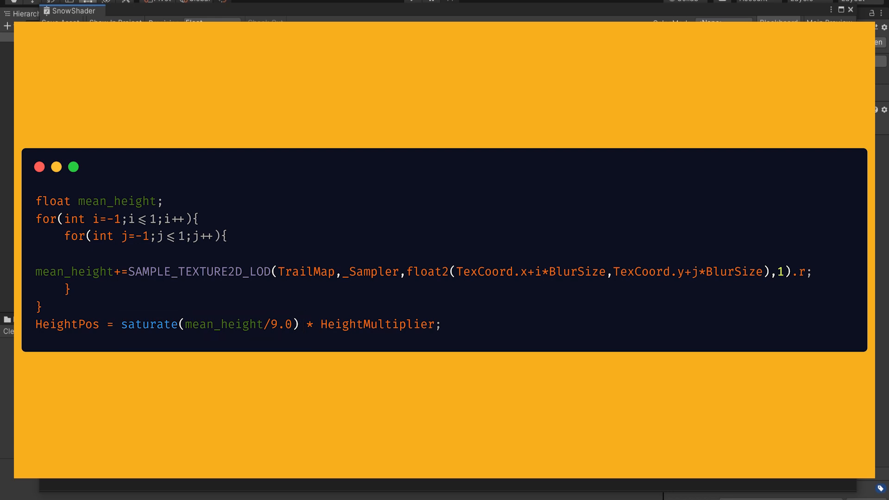
{"action": "double_click", "coordinate": [374, 324]}
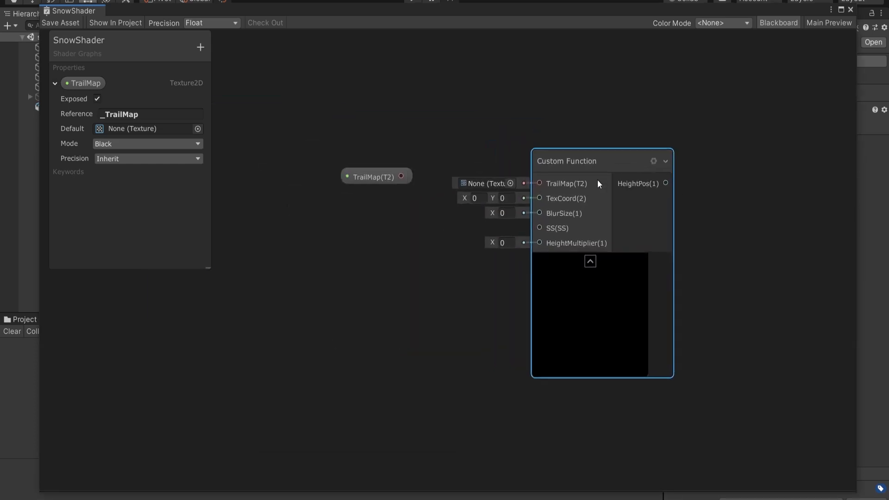
Step: Wire TrailMap into the function, add Trail Radius and Height Multiplier Vector1 properties, and enter sampler and 10
{"action": "left_click_drag", "start_coordinate": [601, 160], "coordinate": [581, 215]}
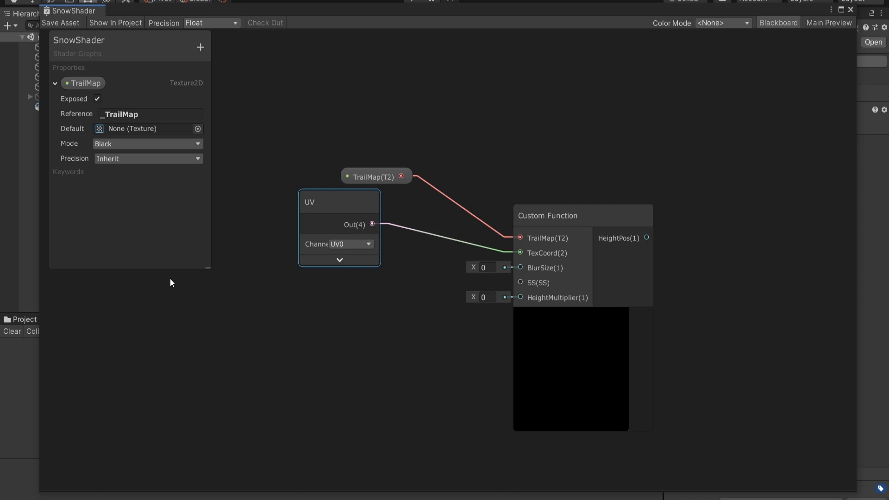
{"action": "left_click", "coordinate": [200, 47]}
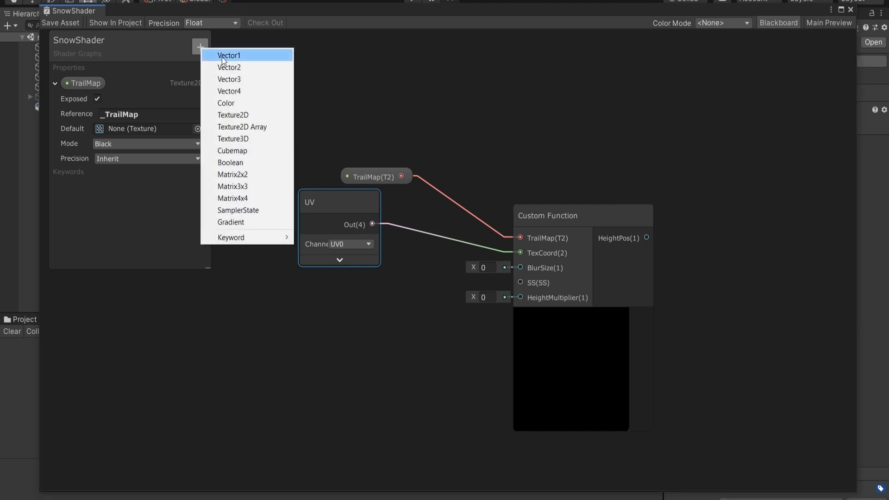
{"action": "left_click", "coordinate": [230, 55]}
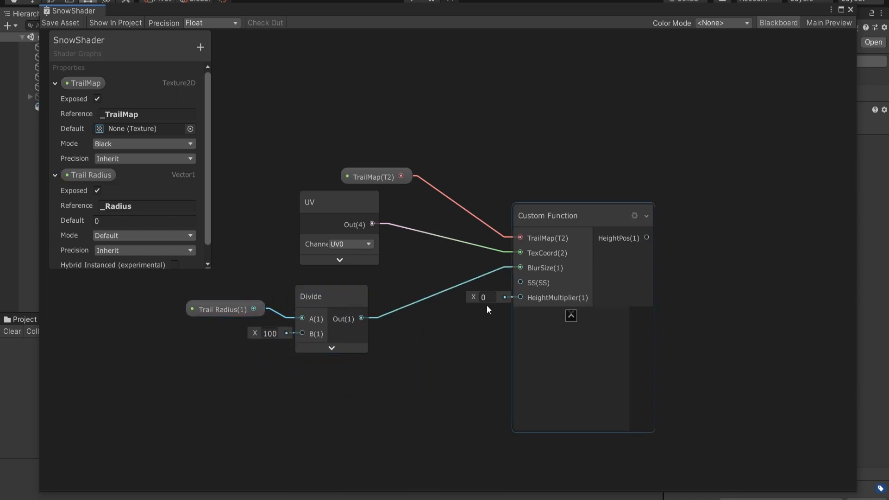
{"action": "type", "text": "sampler"}
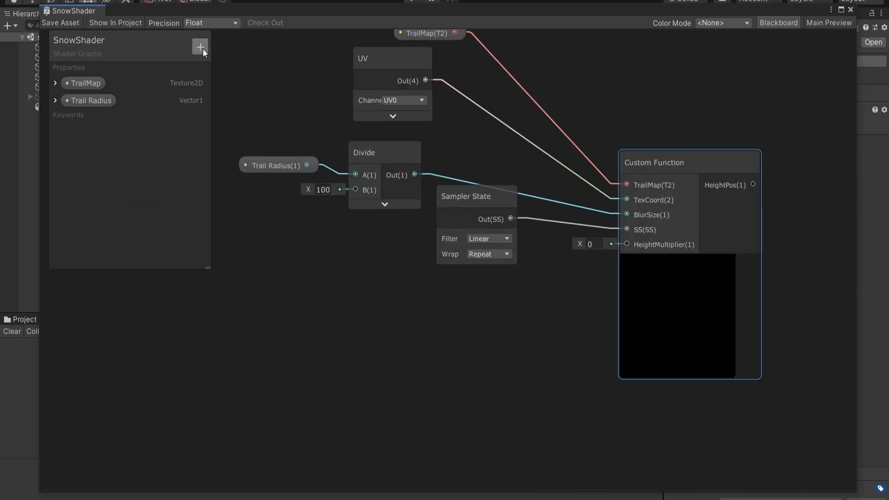
{"action": "left_click", "coordinate": [199, 48]}
{"action": "type", "text": "Height Multiplier"}
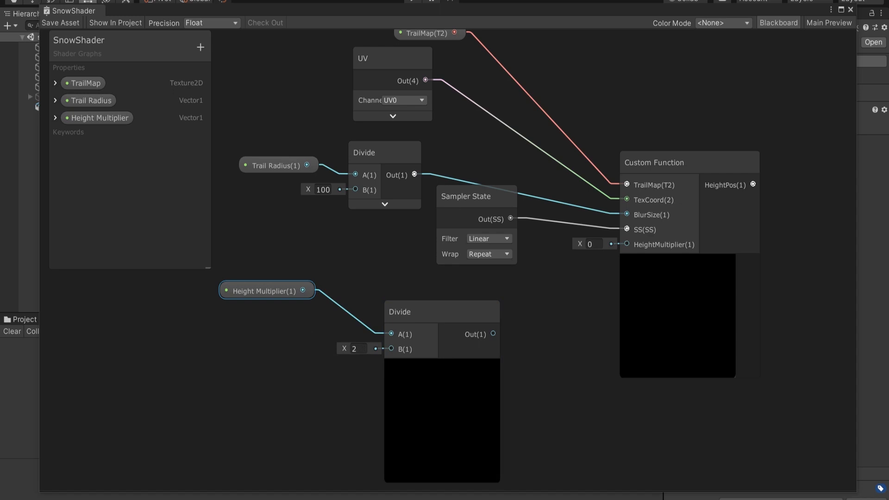
{"action": "type", "text": "100"}
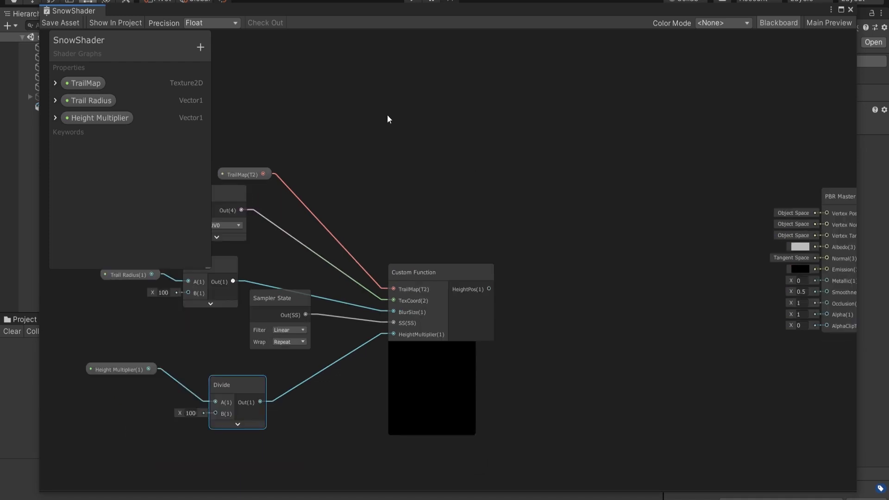
{"action": "mouse_move", "coordinate": [426, 124]}
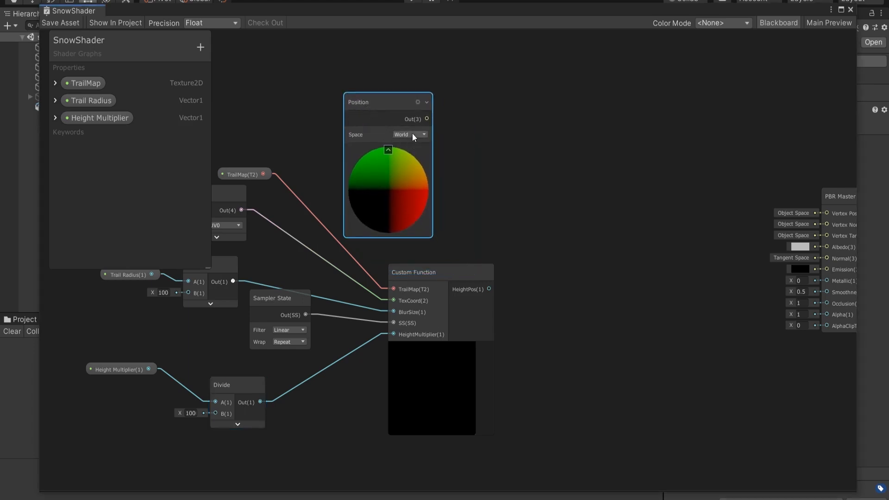
Step: Set the Position node to World, add a Subtract node, and close Shader Graph
{"action": "left_click", "coordinate": [409, 134]}
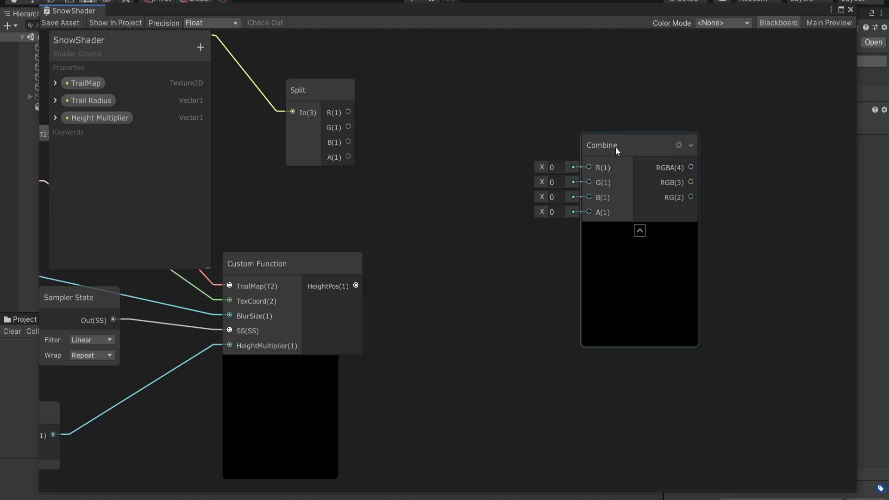
{"action": "type", "text": "sub"}
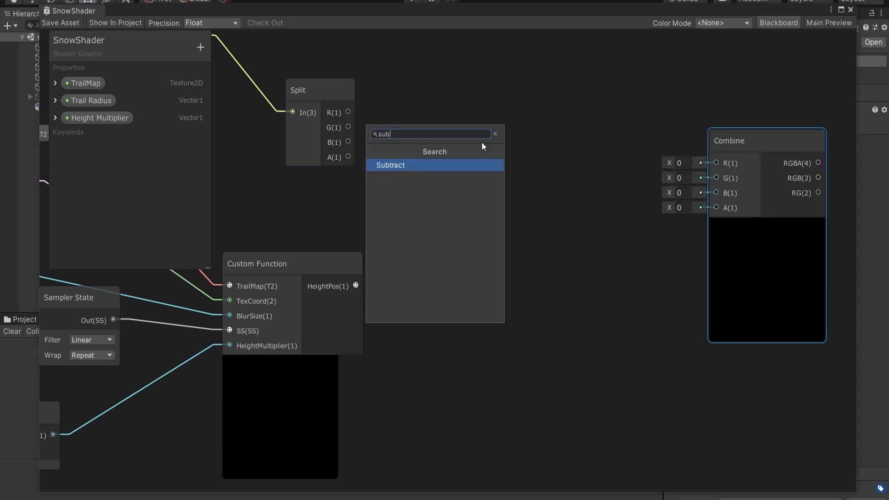
{"action": "left_click", "coordinate": [390, 165]}
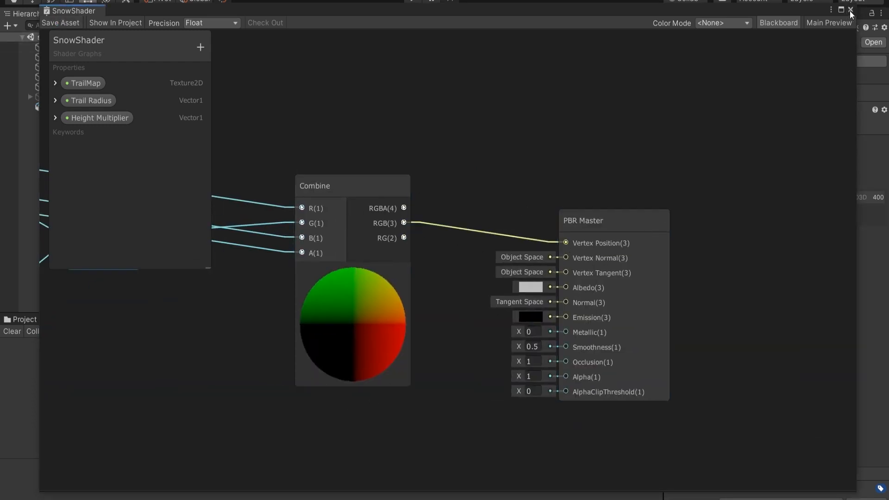
{"action": "left_click", "coordinate": [849, 10]}
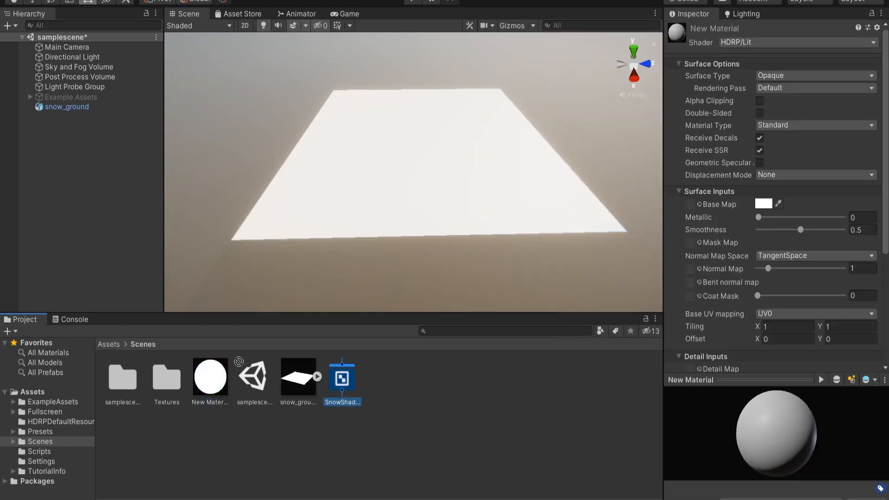
Step: Open the Textures folder and enter 2.37 in a New Material Inspector field
{"action": "double_click", "coordinate": [166, 376]}
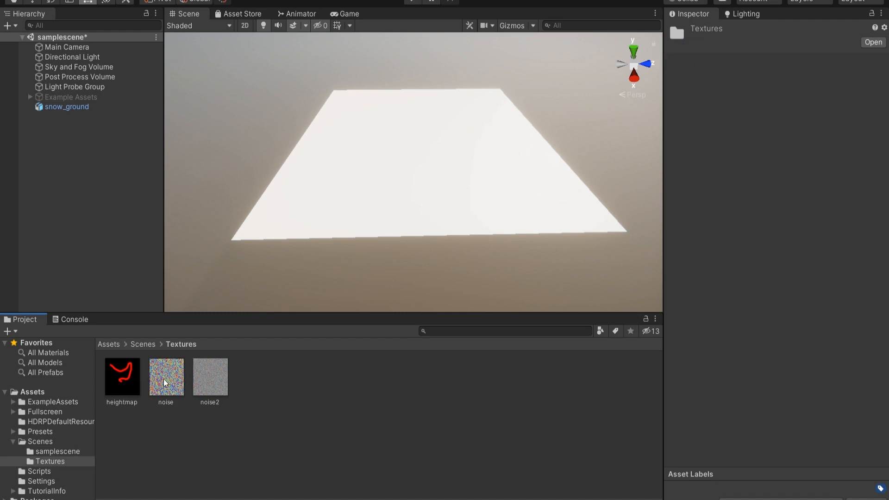
{"action": "left_click", "coordinate": [876, 93]}
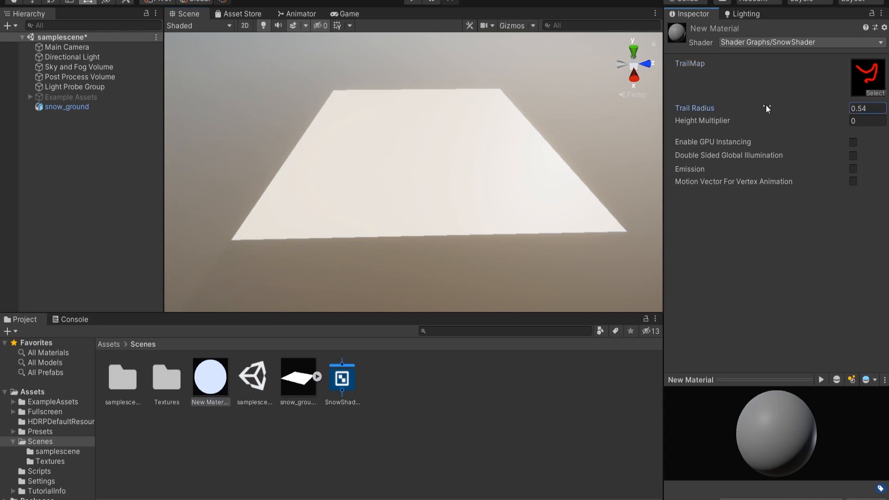
{"action": "type", "text": "2.37"}
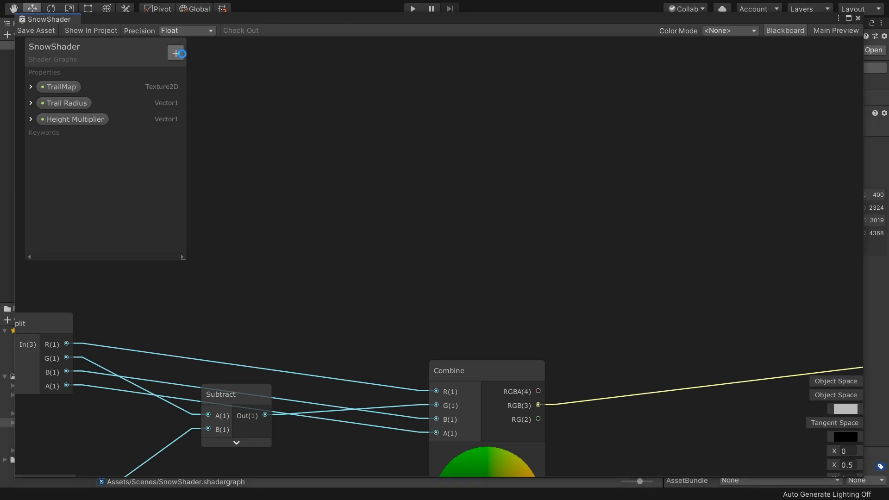
Step: Add shader properties, feed the trail map's red channel into Combine, and add Clamp
{"action": "left_click", "coordinate": [177, 53]}
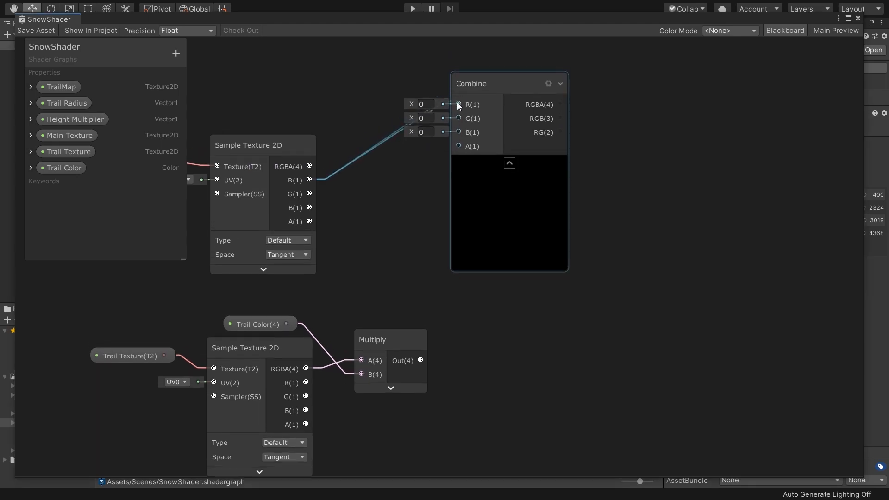
{"action": "left_click_drag", "start_coordinate": [310, 179], "coordinate": [458, 104]}
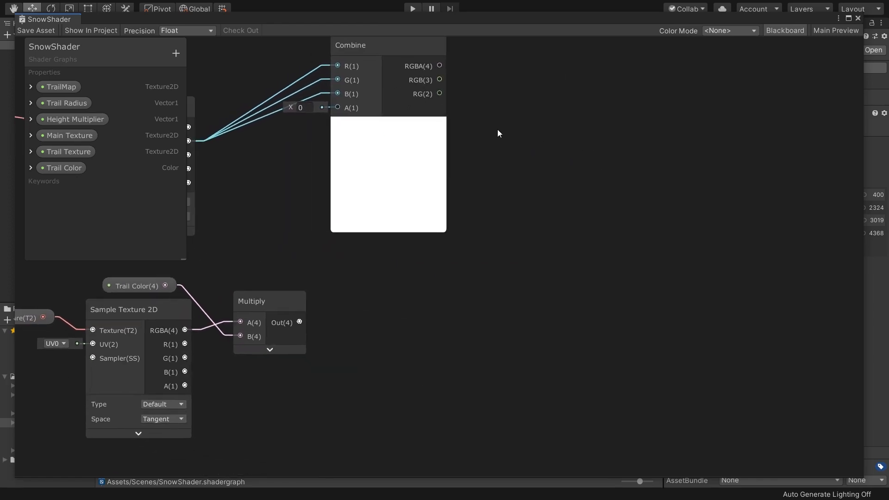
{"action": "type", "text": "clma"}
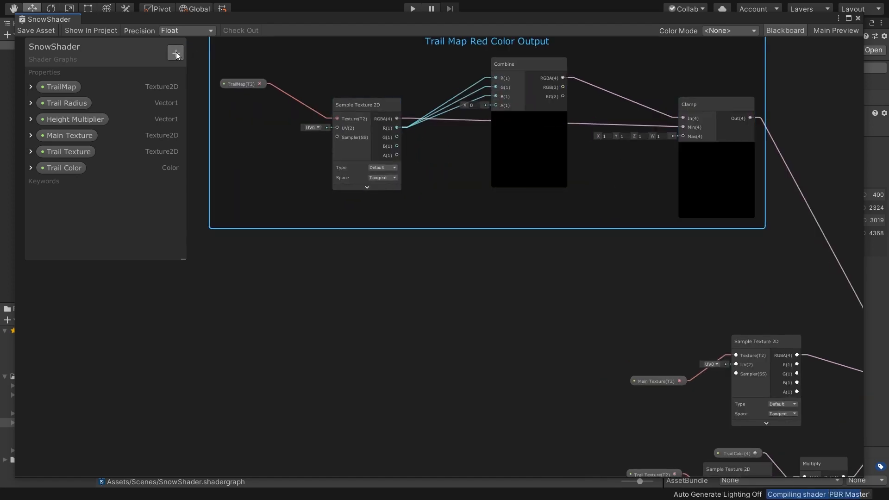
{"action": "left_click", "coordinate": [176, 53]}
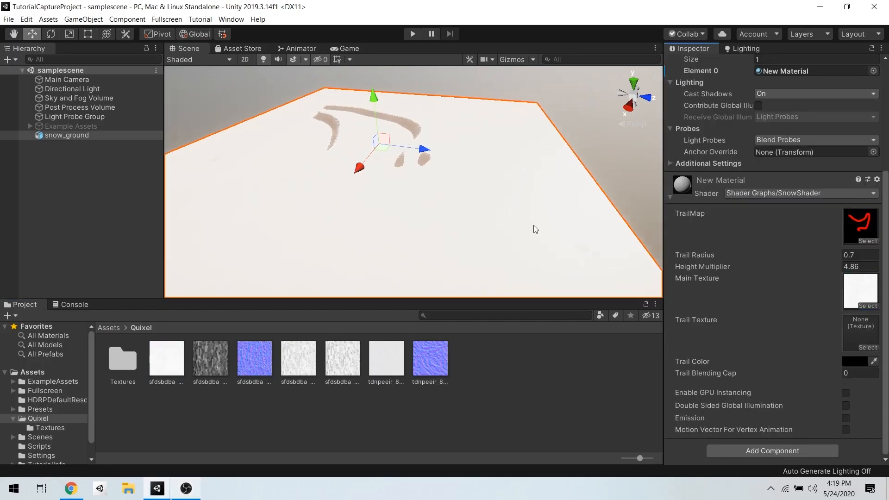
Step: Select the Directional Light and confirm its 10000 Lux intensity
{"action": "left_click", "coordinate": [72, 88]}
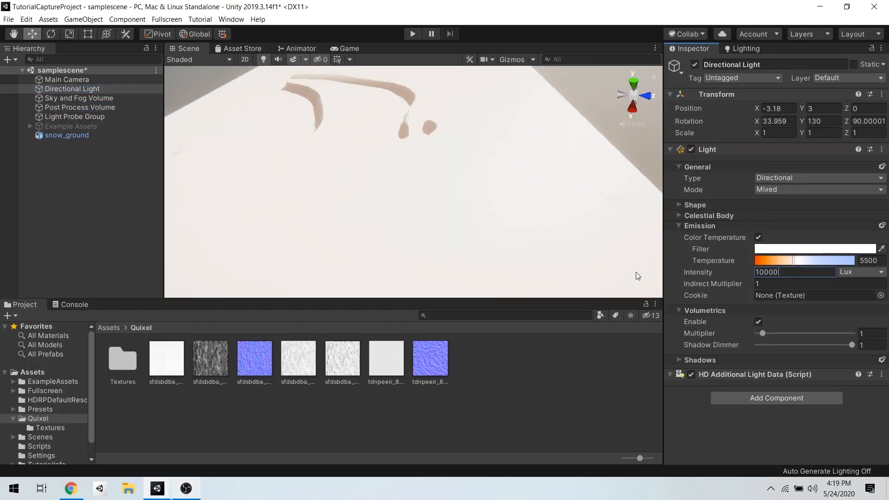
{"action": "left_click", "coordinate": [80, 107]}
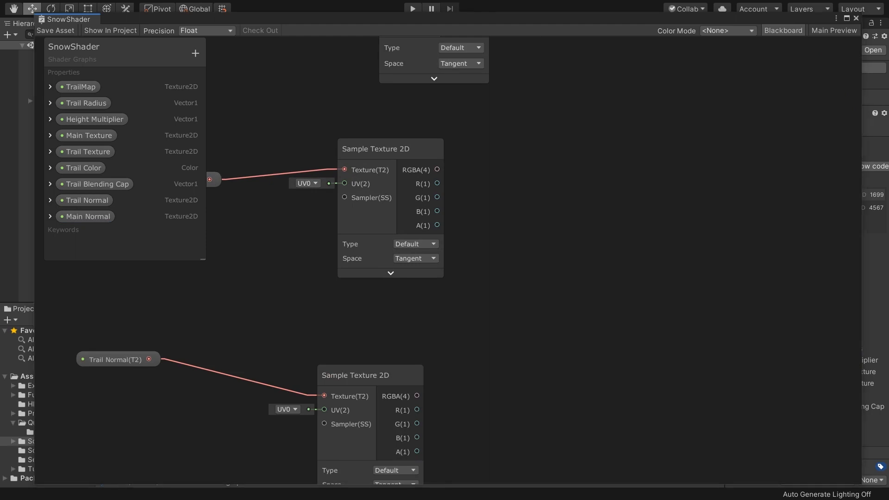
{"action": "mouse_move", "coordinate": [498, 196]}
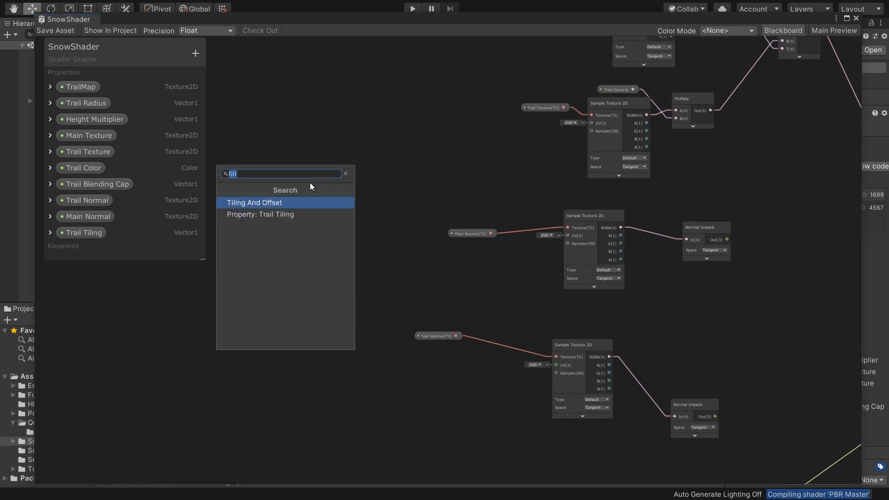
Step: Add a Tiling And Offset node to the SnowShader graph
{"action": "left_click", "coordinate": [255, 203]}
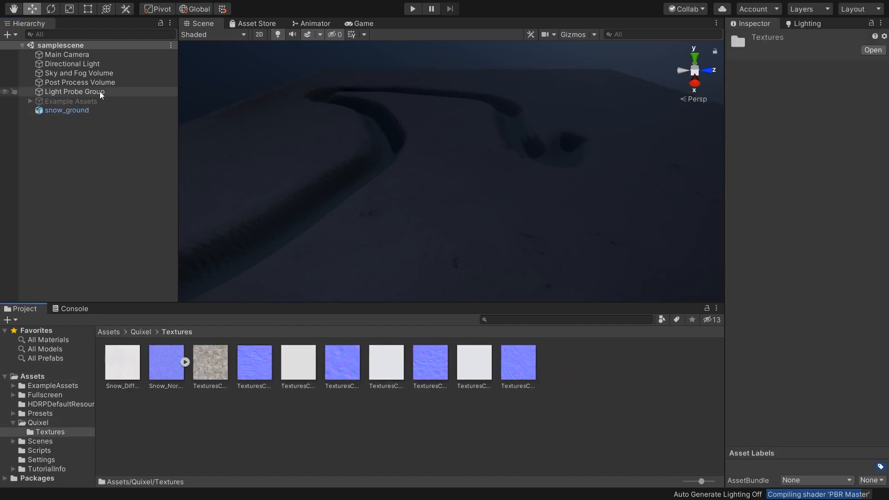
Step: Select the Light Probe Group in the Hierarchy
{"action": "left_click", "coordinate": [66, 110]}
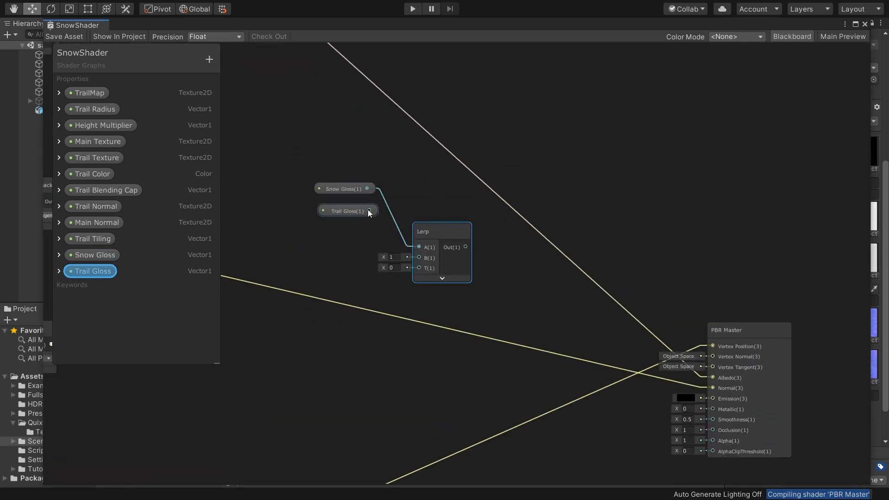
Step: Scroll the Inspector and adjust the snow material's Trail Gloss slider
{"action": "scroll", "scroll_direction": "down", "scroll_amount": 3}
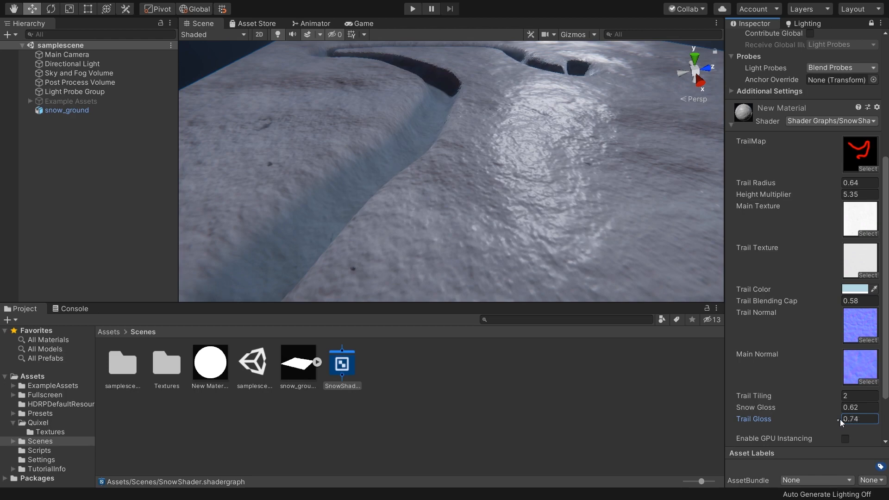
{"action": "left_click_drag", "start_coordinate": [859, 419], "coordinate": [839, 419]}
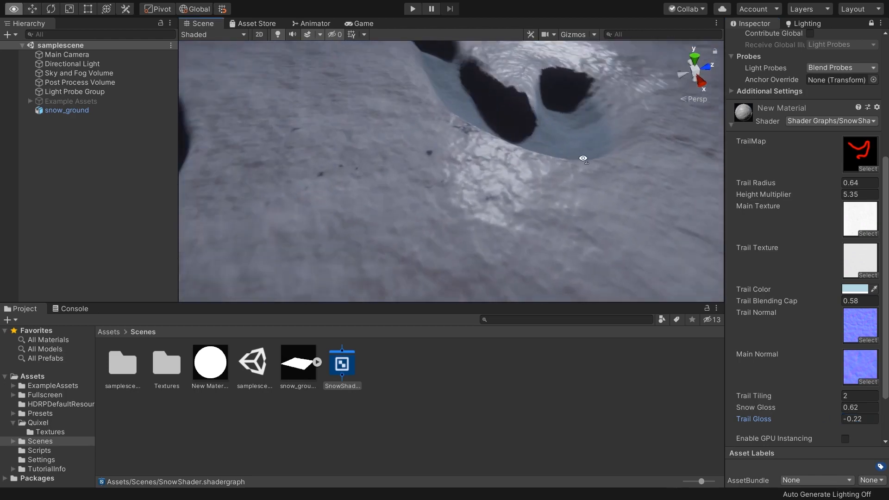
{"action": "left_click", "coordinate": [412, 8]}
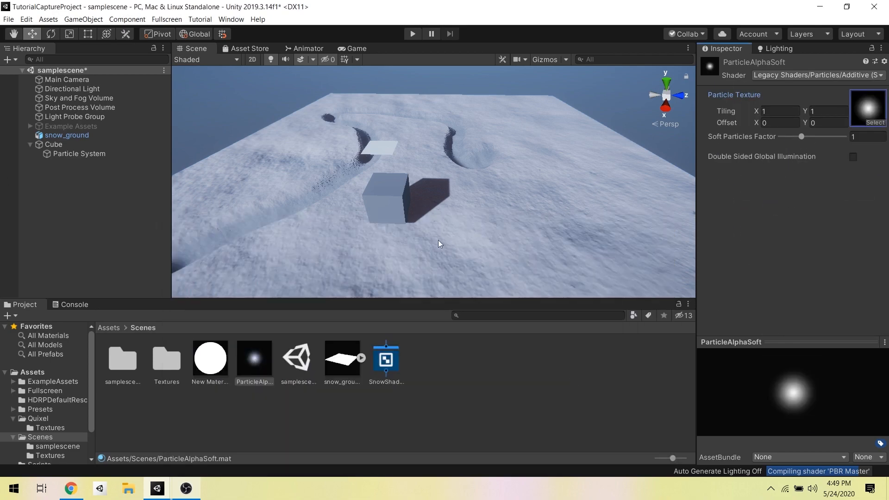
Step: Set the cube's Particle System minimum particle size to 0.3
{"action": "left_click", "coordinate": [79, 153]}
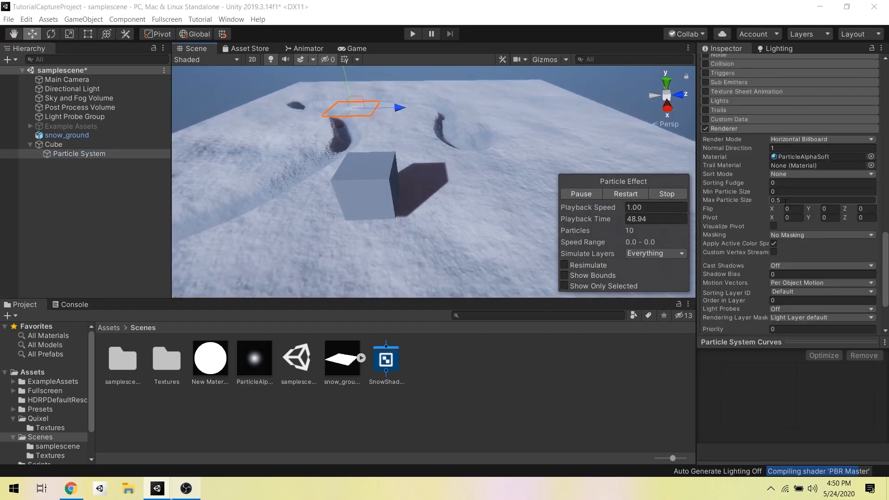
{"action": "left_click", "coordinate": [822, 191]}
{"action": "type", "text": ".3"}
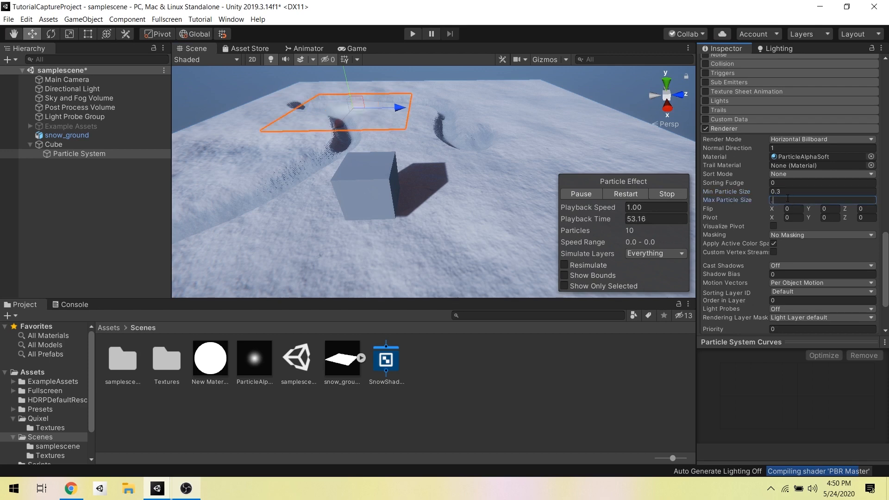
{"action": "type", "text": "0.3"}
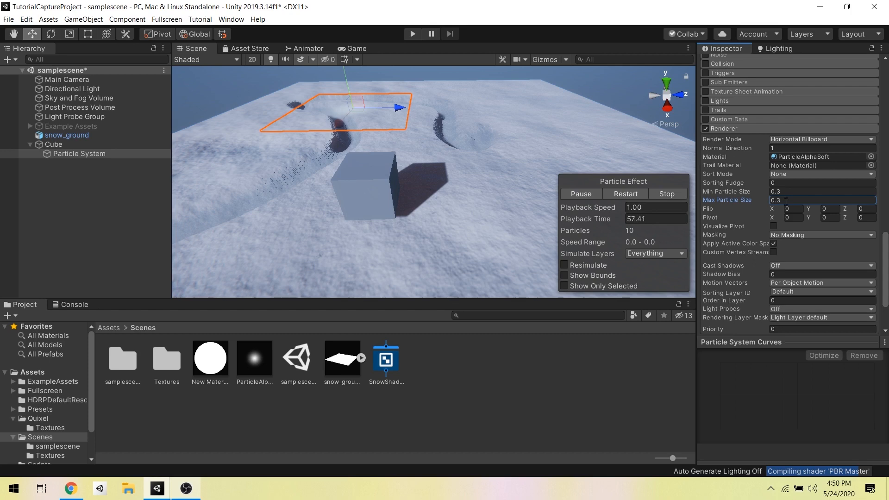
{"action": "scroll", "scroll_direction": "down", "scroll_amount": 3}
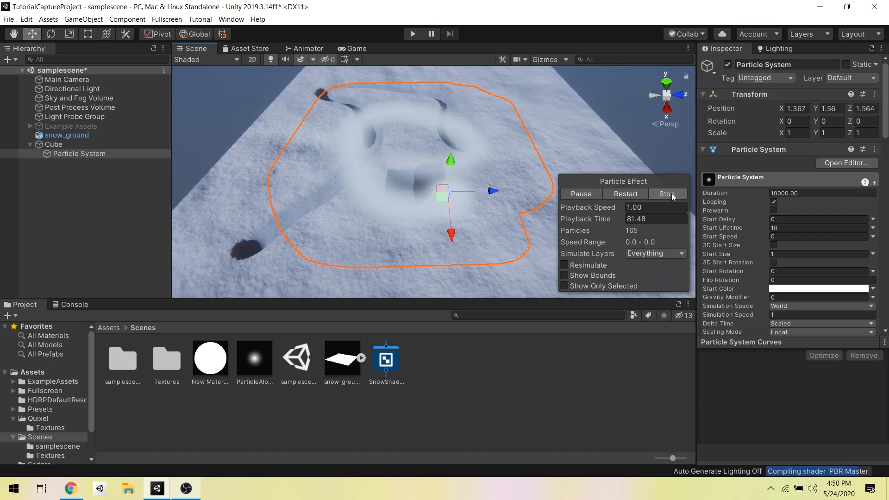
Step: Stop the particle preview, disable Main Camera, set rotation 90, and clear the background
{"action": "left_click", "coordinate": [667, 194]}
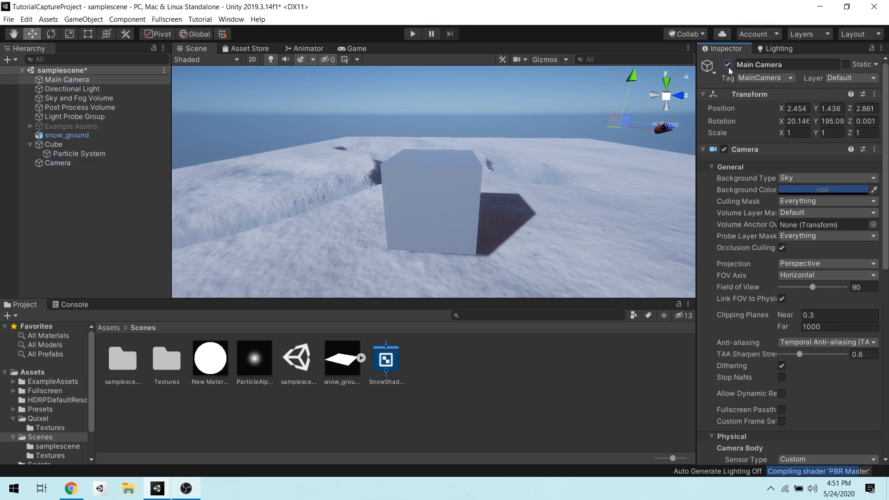
{"action": "left_click", "coordinate": [58, 162]}
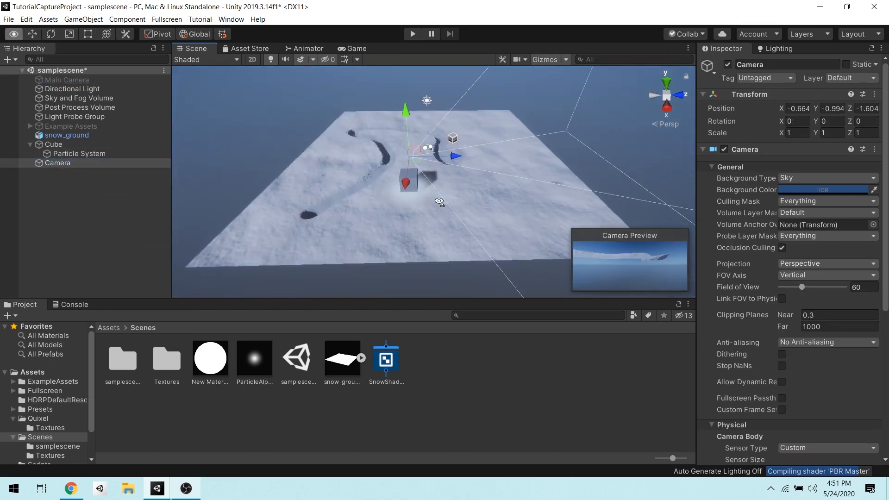
{"action": "type", "text": "90"}
{"action": "type", "text": "2.78"}
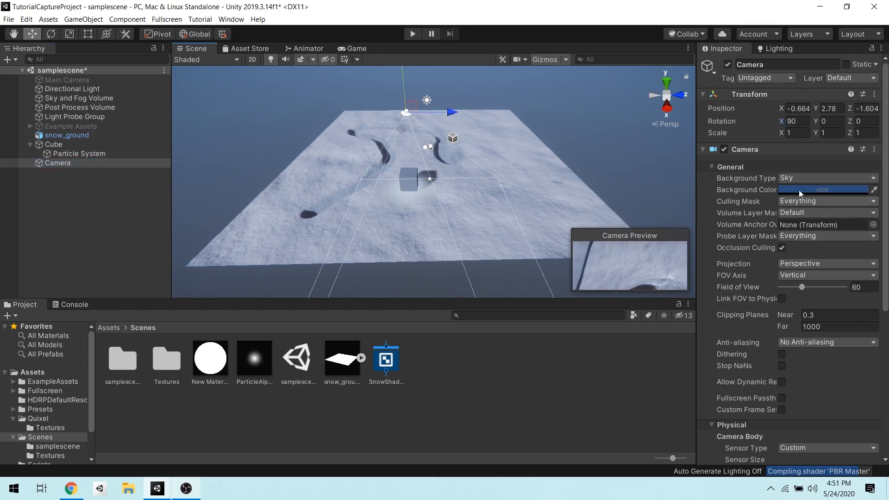
{"action": "mouse_move", "coordinate": [826, 178]}
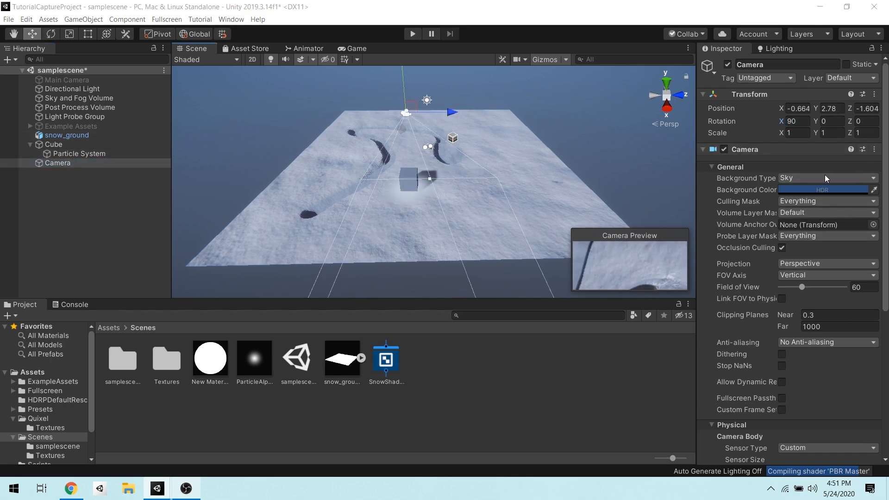
{"action": "left_click", "coordinate": [827, 177]}
{"action": "type", "text": "T"}
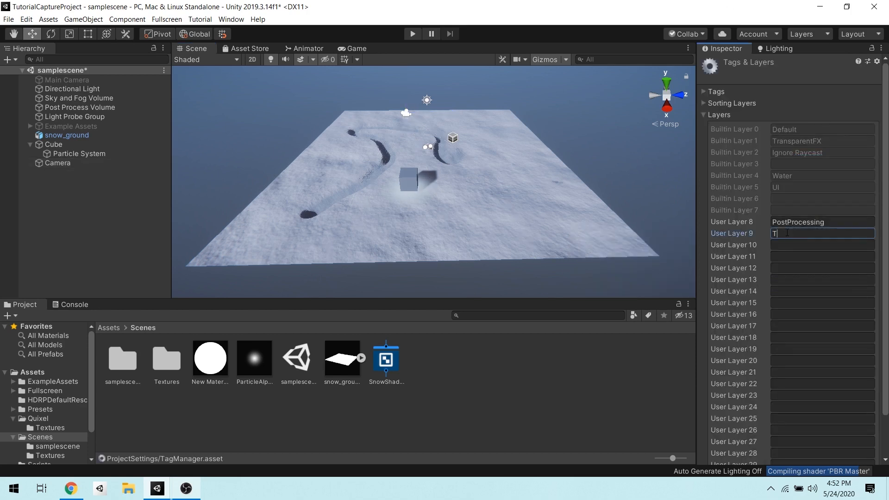
Step: Clear the overhead camera's culling mask and change more of its Camera settings
{"action": "left_click", "coordinate": [57, 163]}
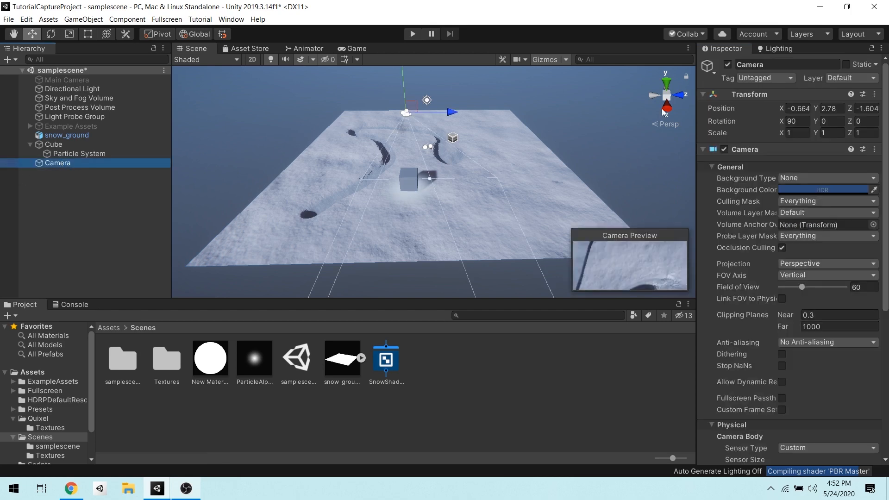
{"action": "left_click", "coordinate": [825, 200]}
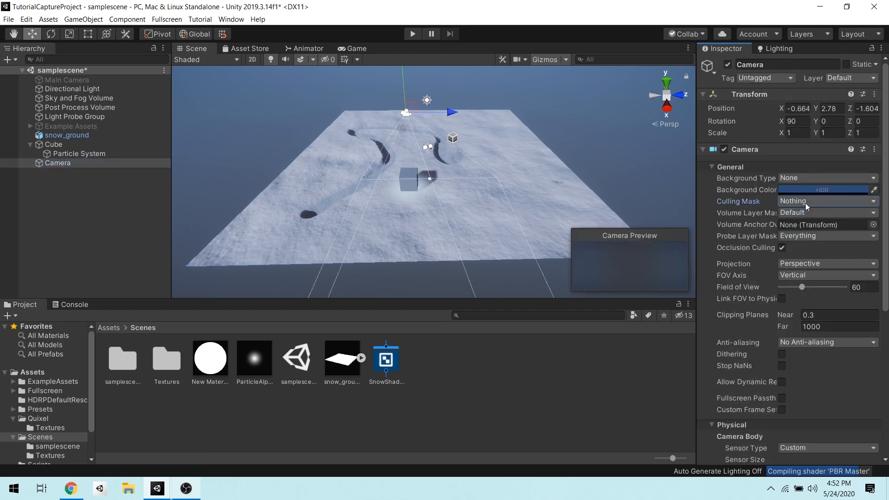
{"action": "left_click", "coordinate": [79, 153]}
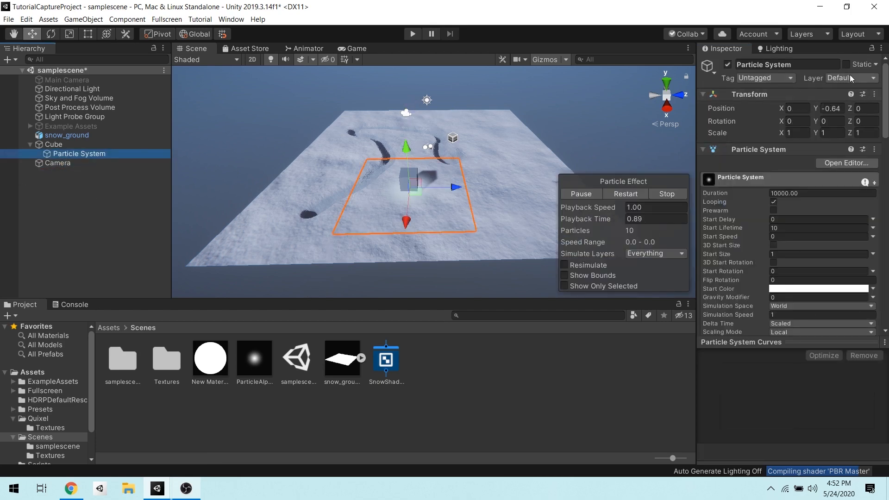
{"action": "left_click", "coordinate": [57, 163]}
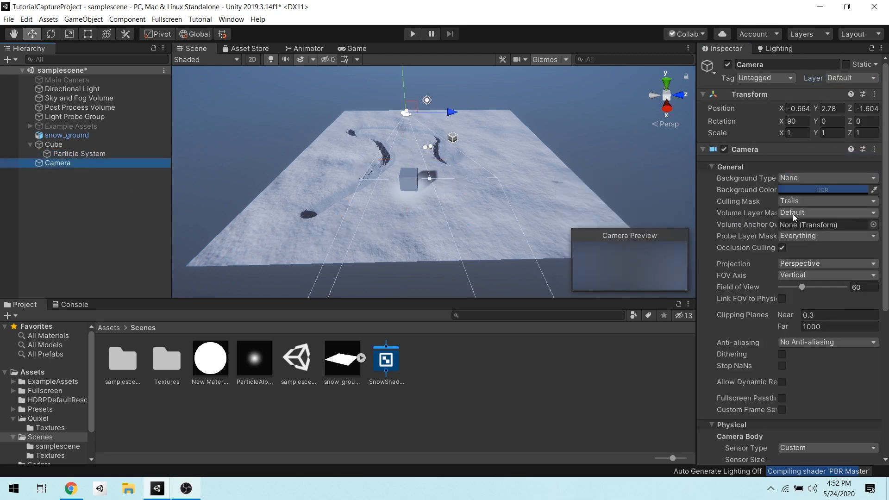
{"action": "left_click", "coordinate": [826, 263]}
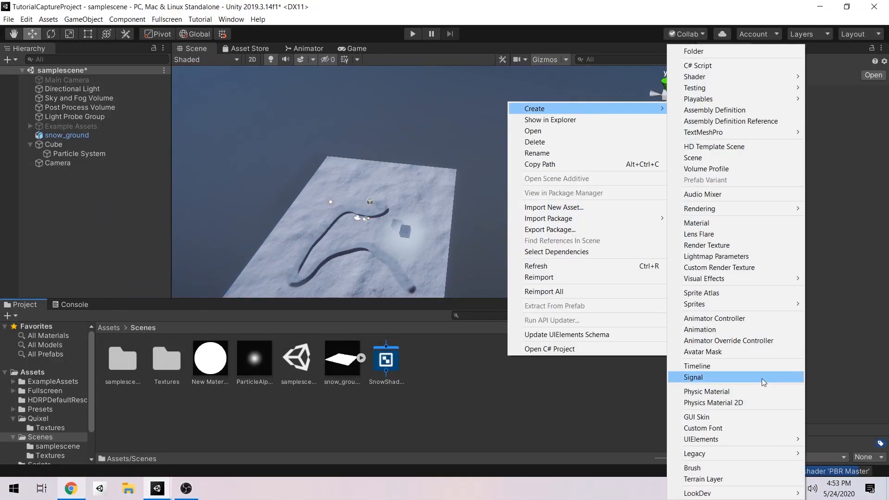
Step: Create a 1024×1024 render texture in R16_SFLOAT format with trilinear filtering, then reselect the overhead camera
{"action": "left_click", "coordinate": [707, 245]}
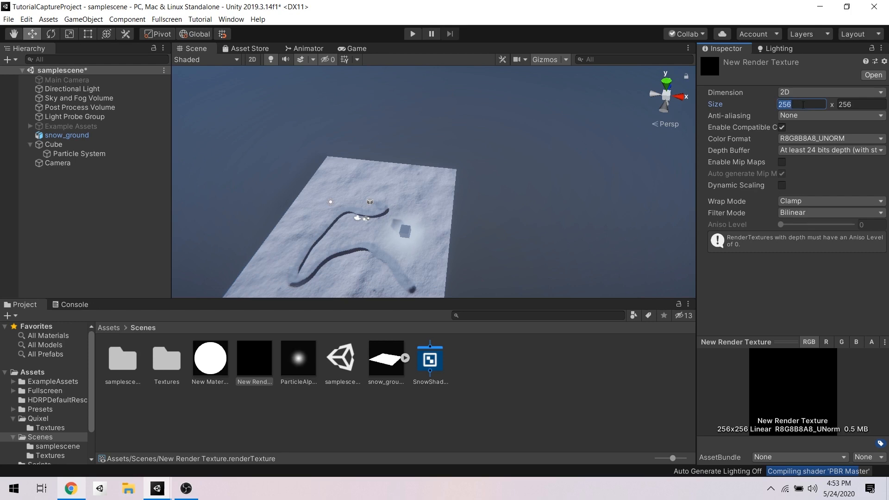
{"action": "left_click", "coordinate": [830, 138]}
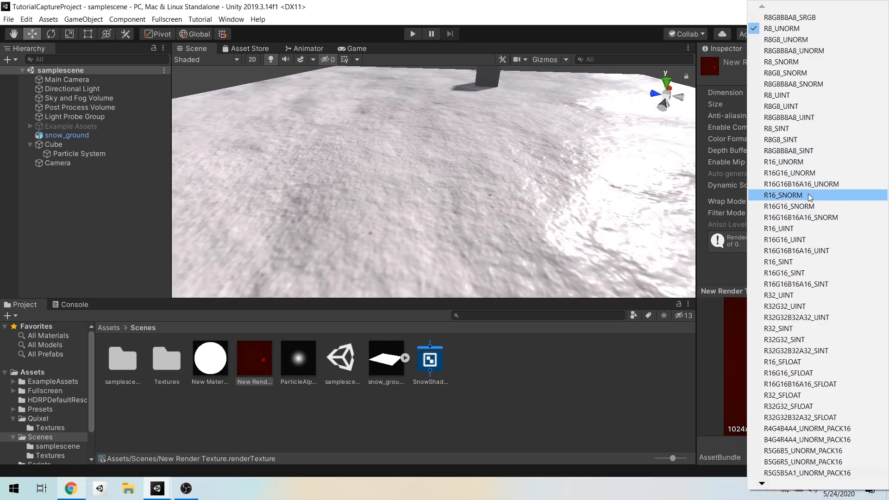
{"action": "mouse_move", "coordinate": [788, 205]}
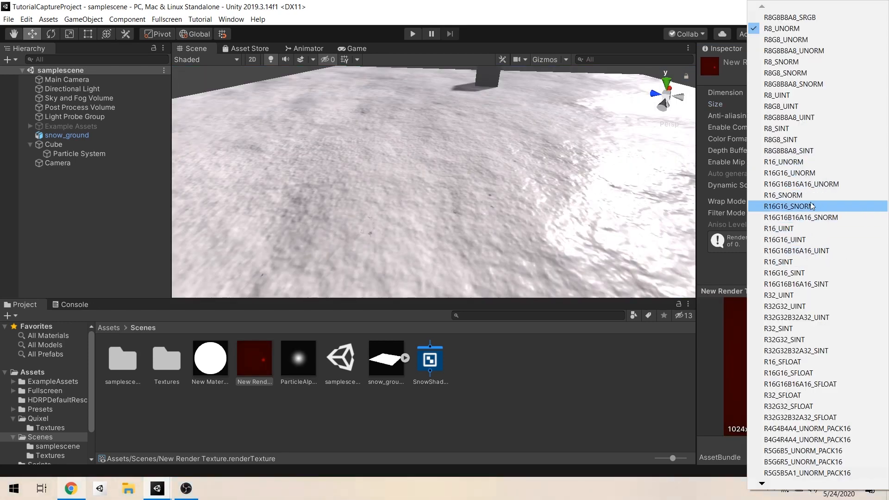
{"action": "mouse_move", "coordinate": [786, 162]}
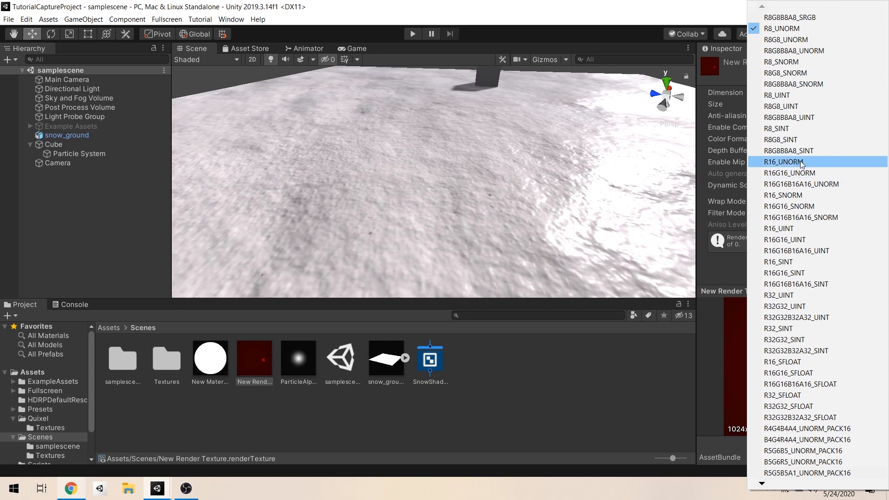
{"action": "mouse_move", "coordinate": [803, 176]}
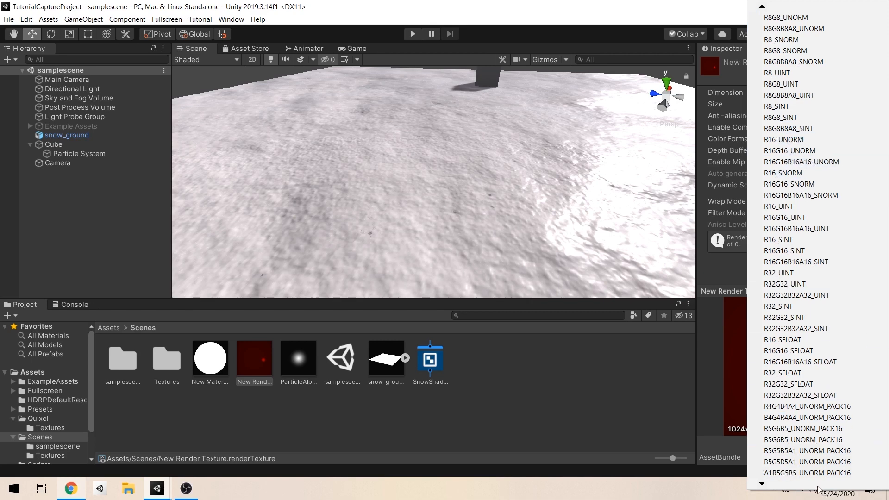
{"action": "left_click", "coordinate": [785, 339]}
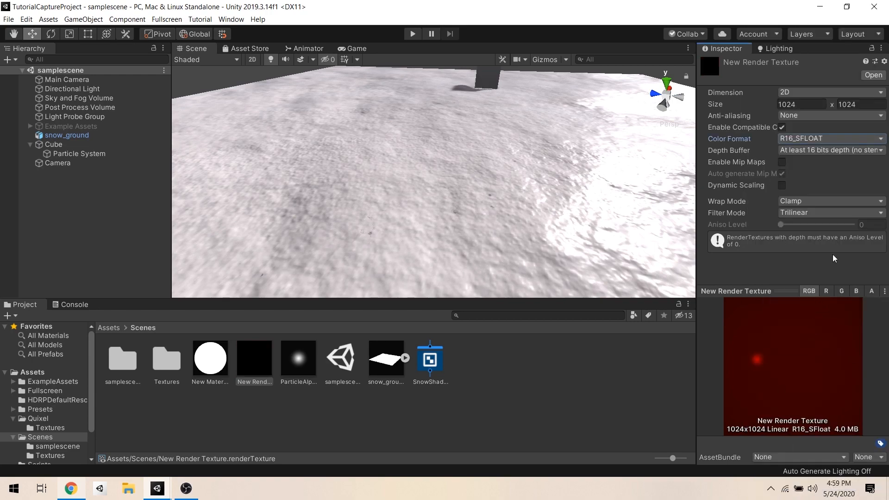
{"action": "left_click", "coordinate": [57, 163]}
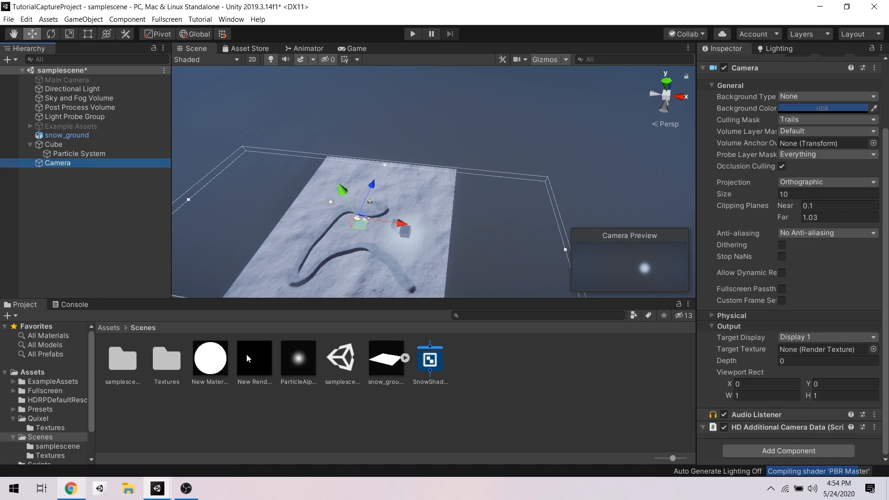
Step: Assign New Render Texture to the snow_ground material's TrailMap, then select the Cube
{"action": "left_click", "coordinate": [825, 349]}
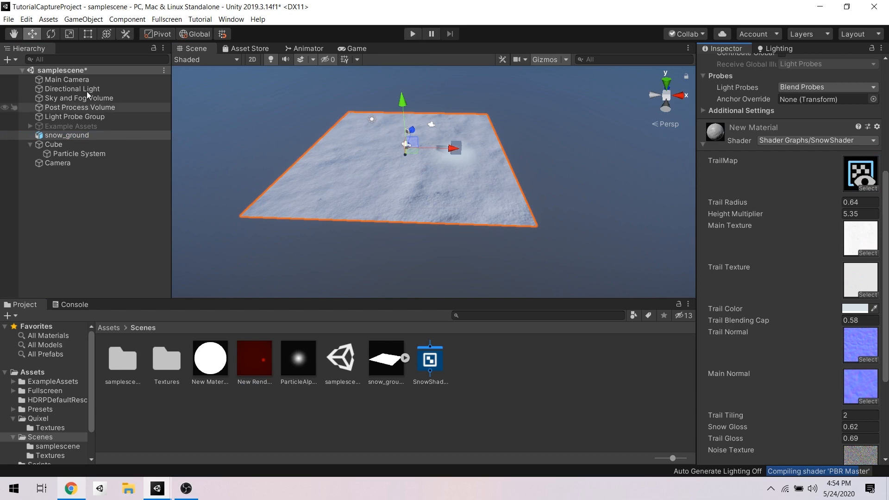
{"action": "left_click", "coordinate": [254, 358]}
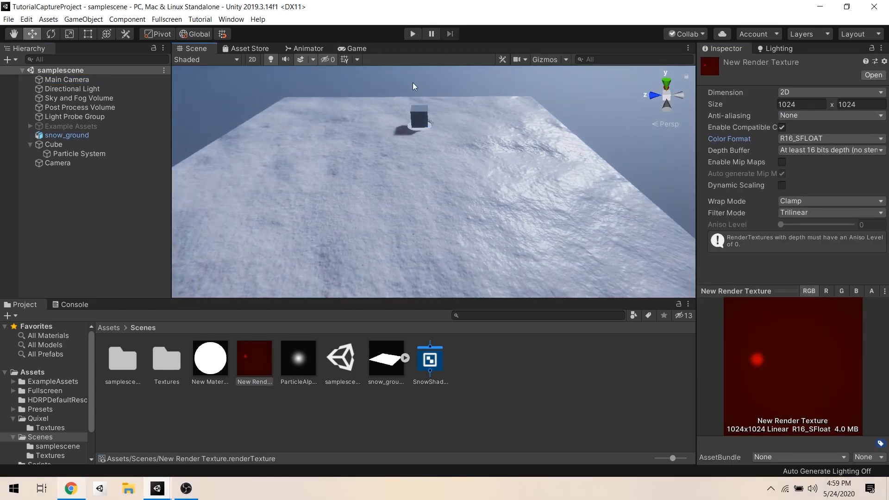
{"action": "left_click", "coordinate": [53, 144]}
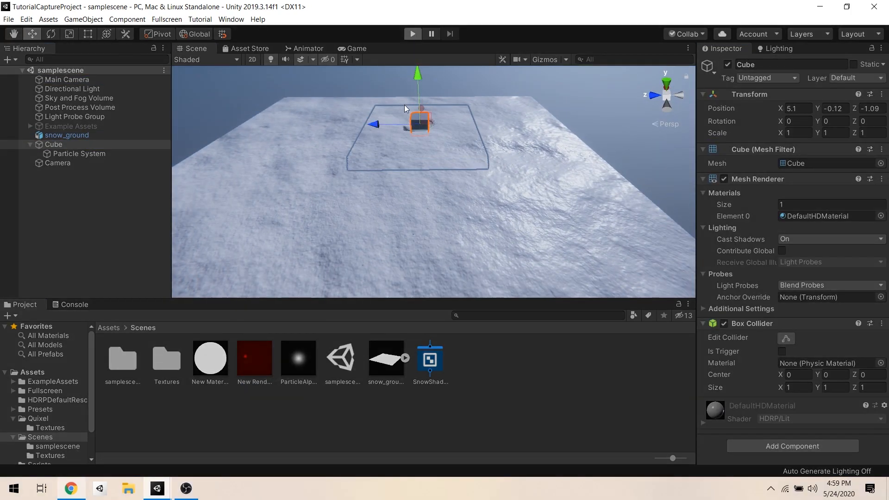
Step: Enter Play mode and set the Cube's Position Z to -2.54 to carve a trail
{"action": "left_click", "coordinate": [412, 33]}
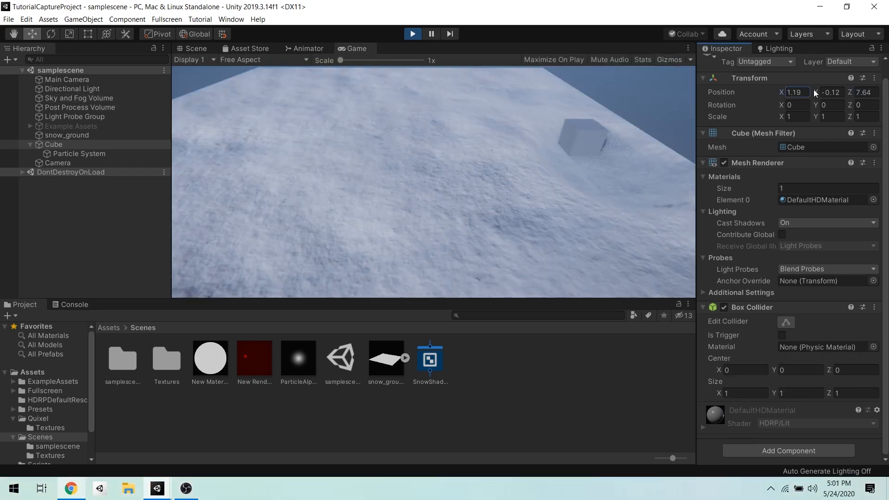
{"action": "type", "text": "-2.54"}
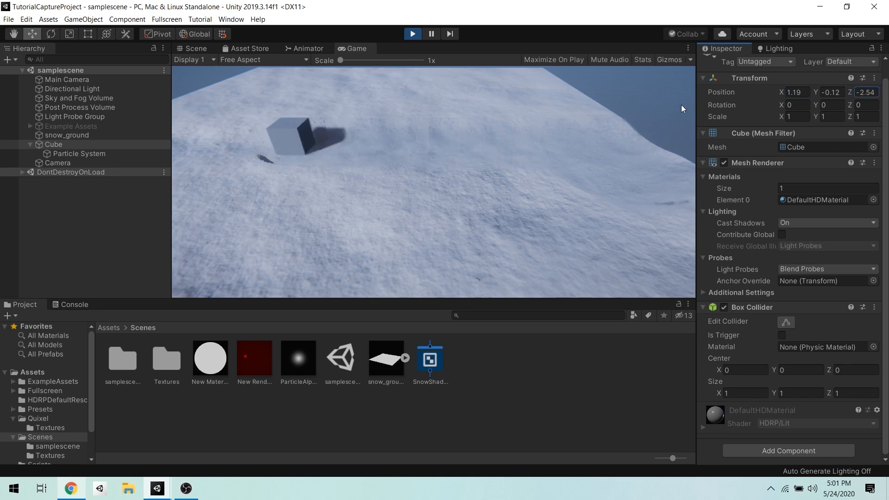